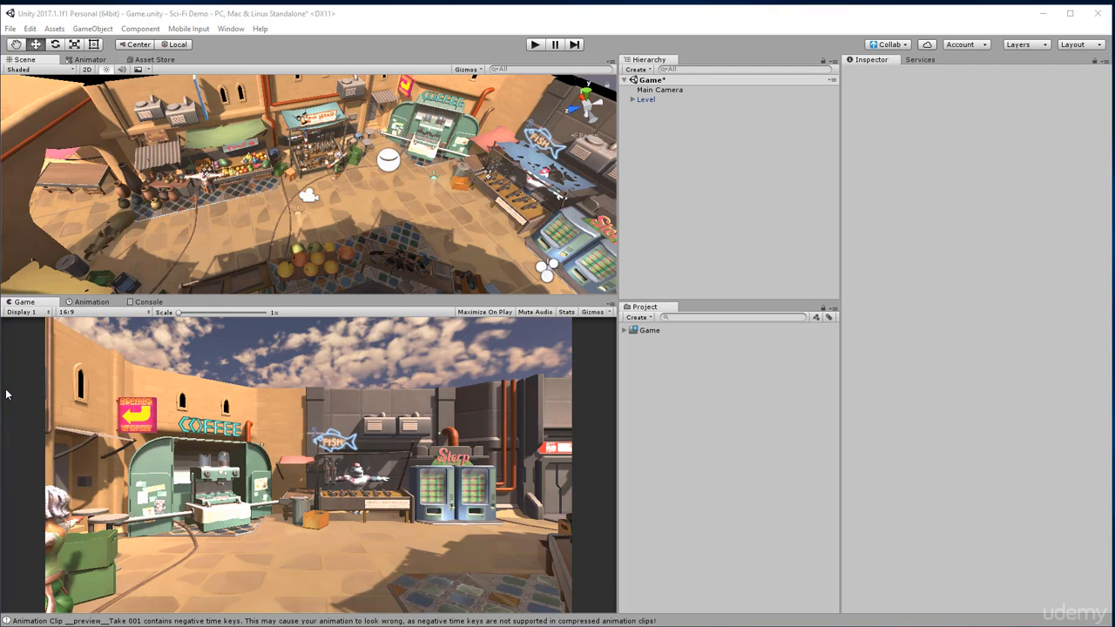
mouse_move(659, 232)
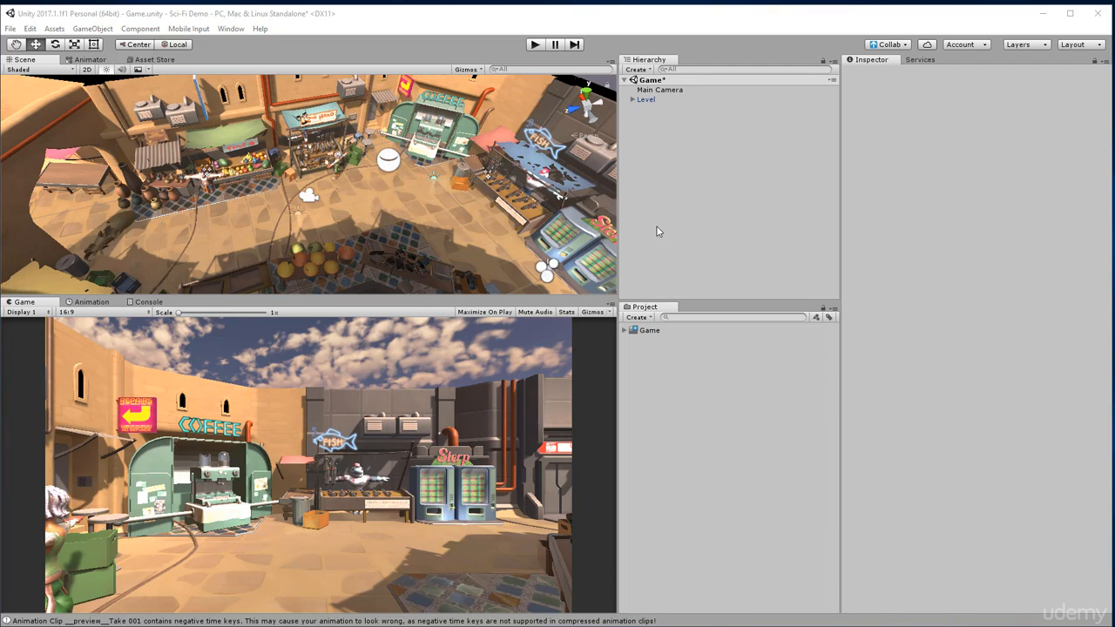
mouse_move(627, 82)
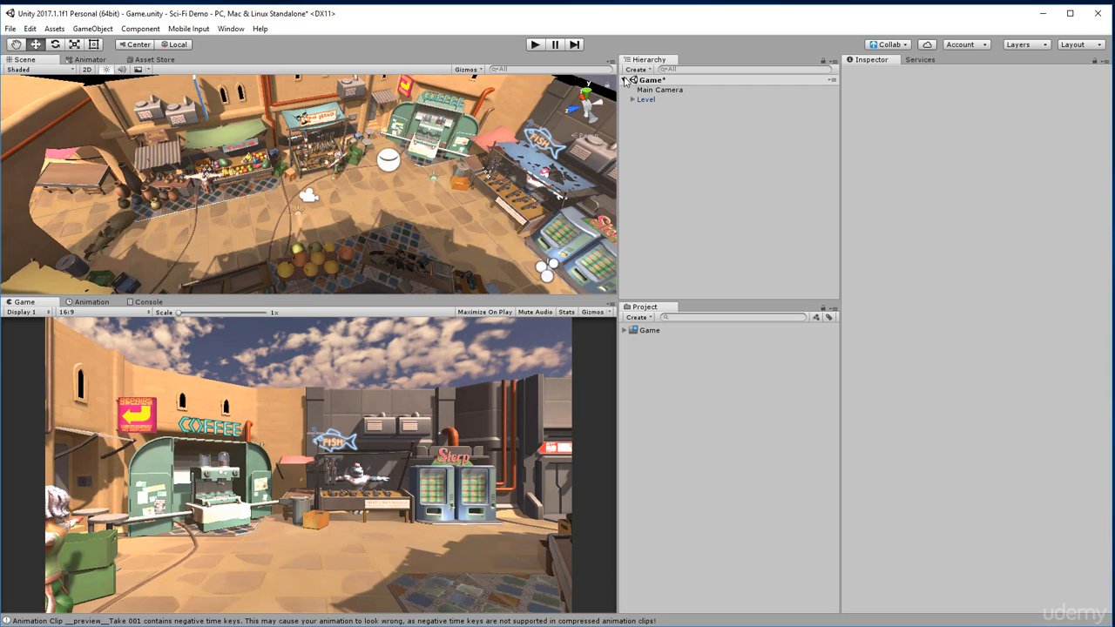
Select the Game scene in the Hierarchy and bring up its object creation menu
click(652, 80)
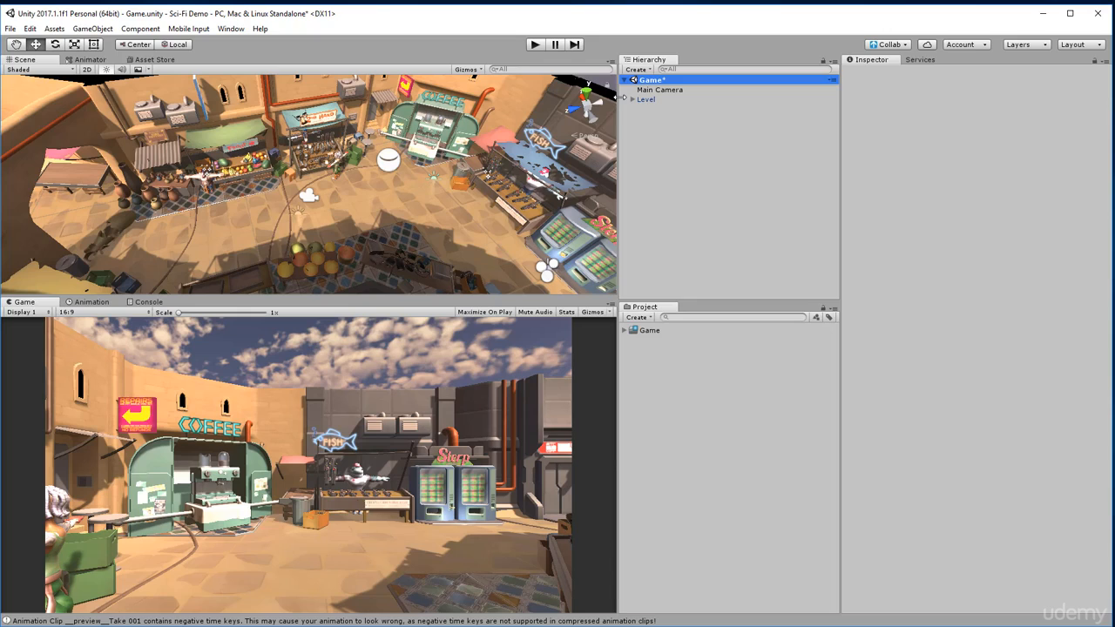
click(638, 70)
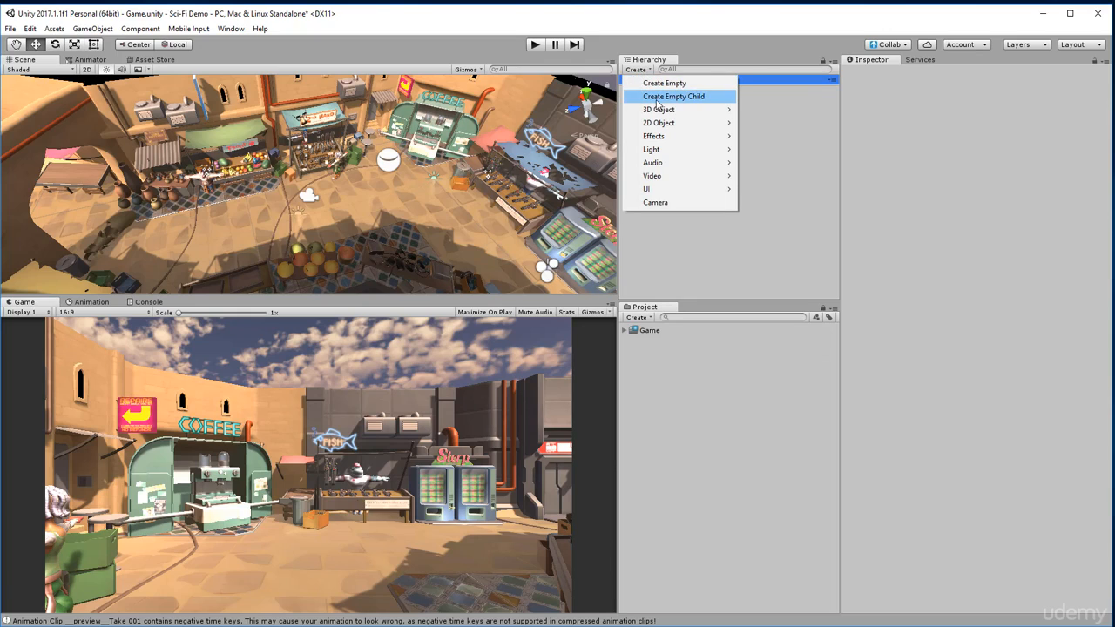
mouse_move(660, 108)
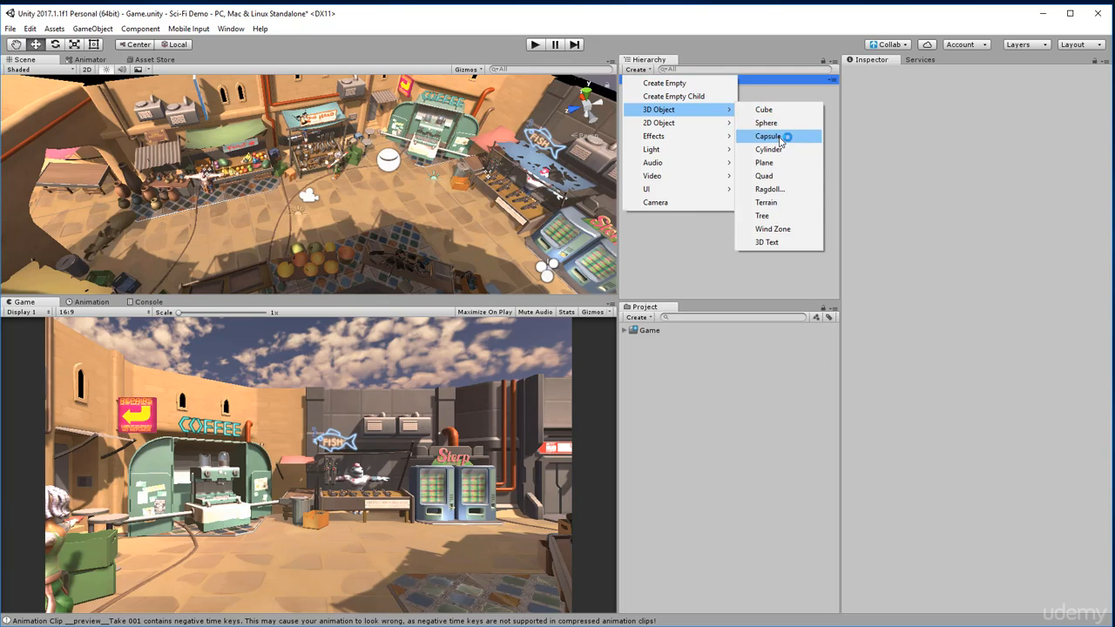
Add a Capsule to the scene and move it into the market in front of the camera
click(768, 136)
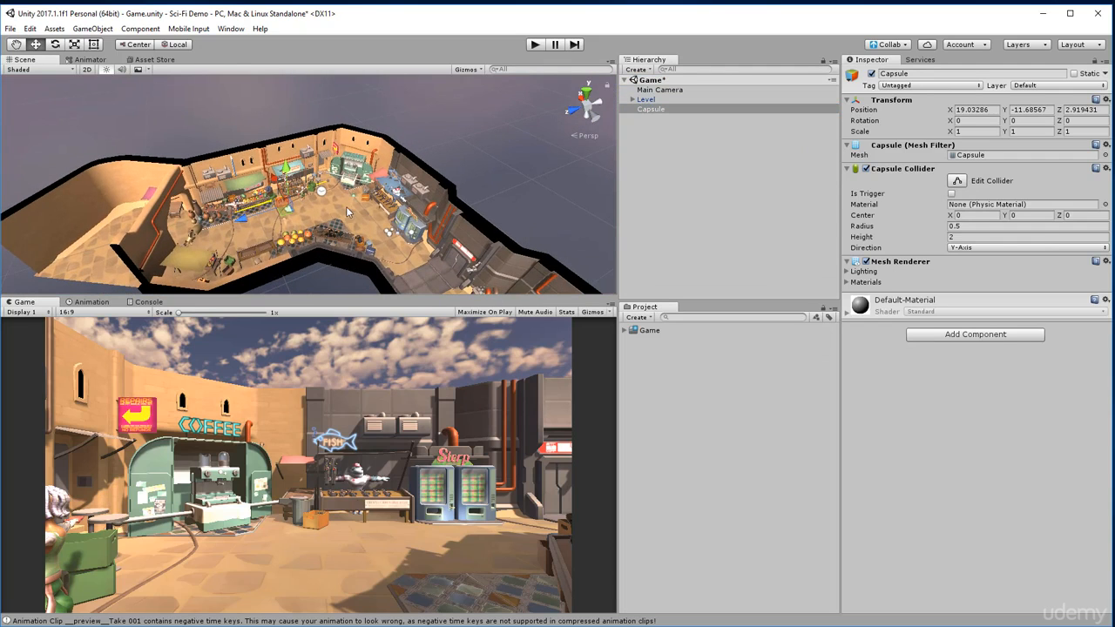
click(651, 108)
text(0.86)
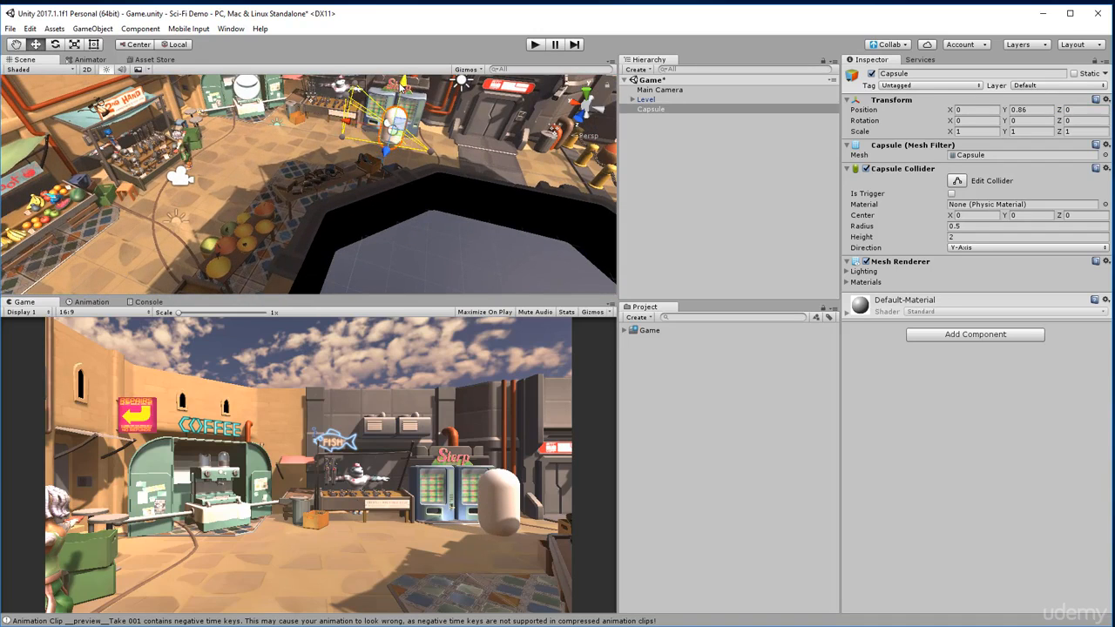
drag(387, 125, 317, 105)
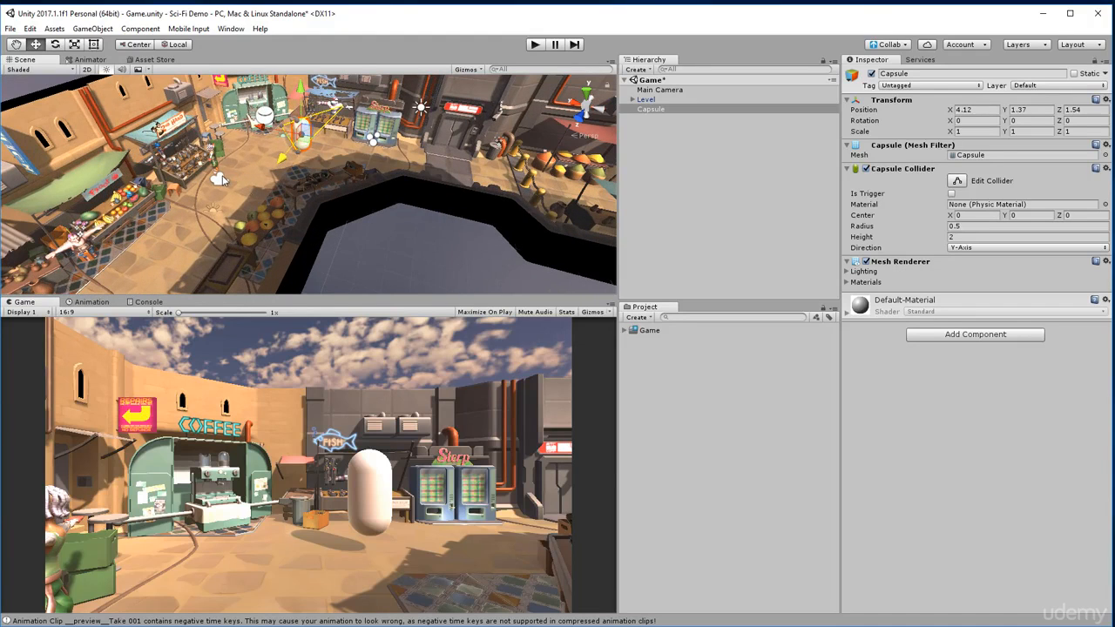
mouse_move(165, 195)
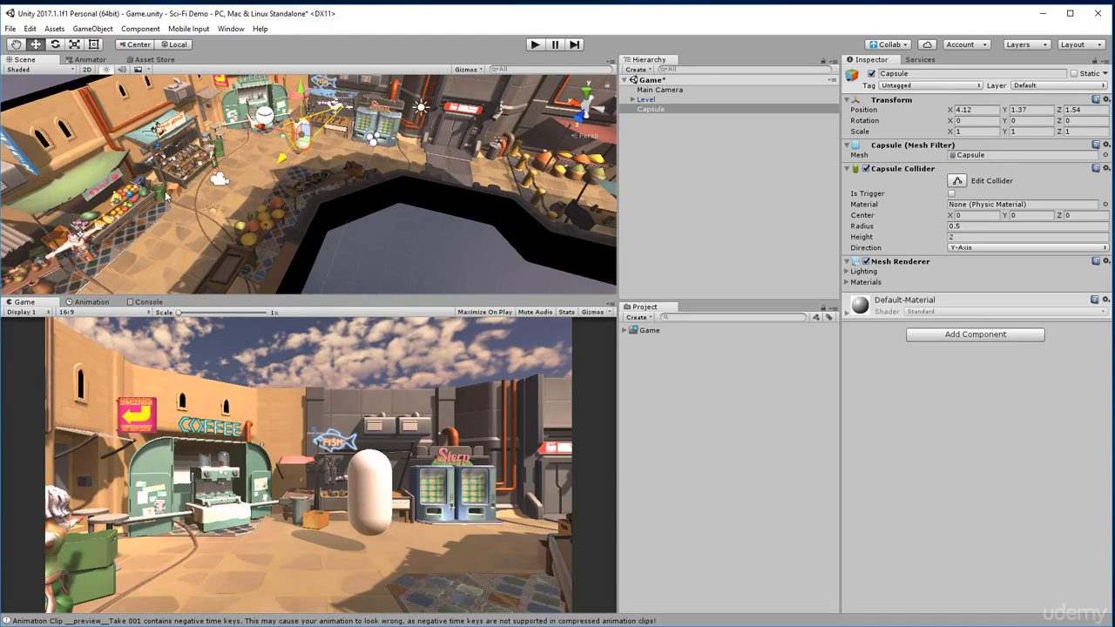
Expand the Level object and select its Market child while viewing the market
click(646, 100)
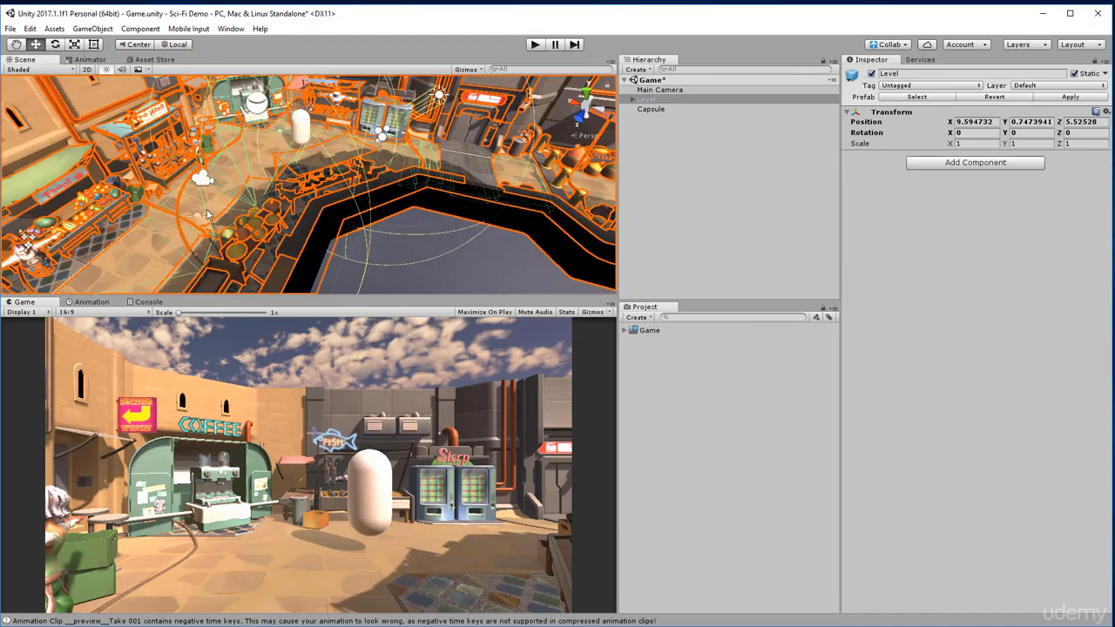
drag(207, 216, 296, 223)
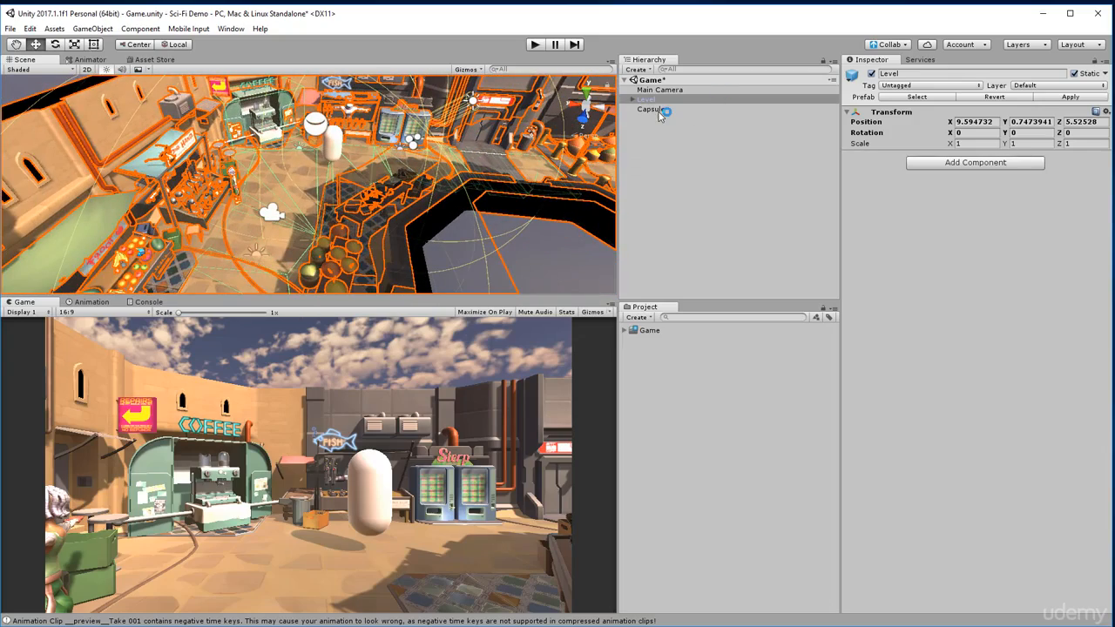
click(655, 108)
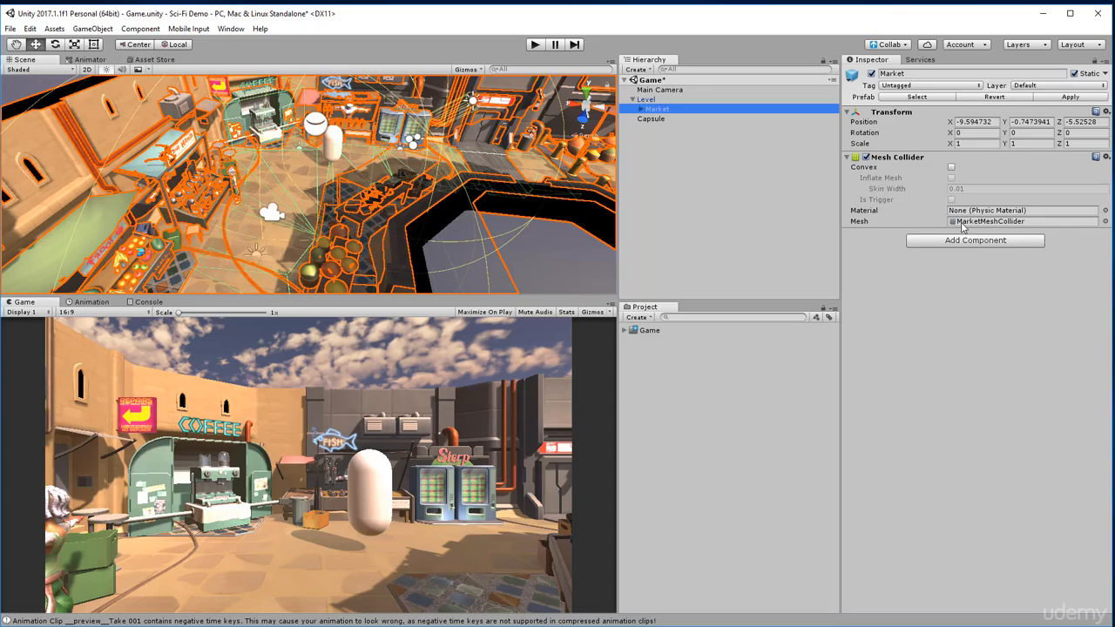
Locate Market_Collision mesh in the Game_Models project files, then reselect Level
click(683, 386)
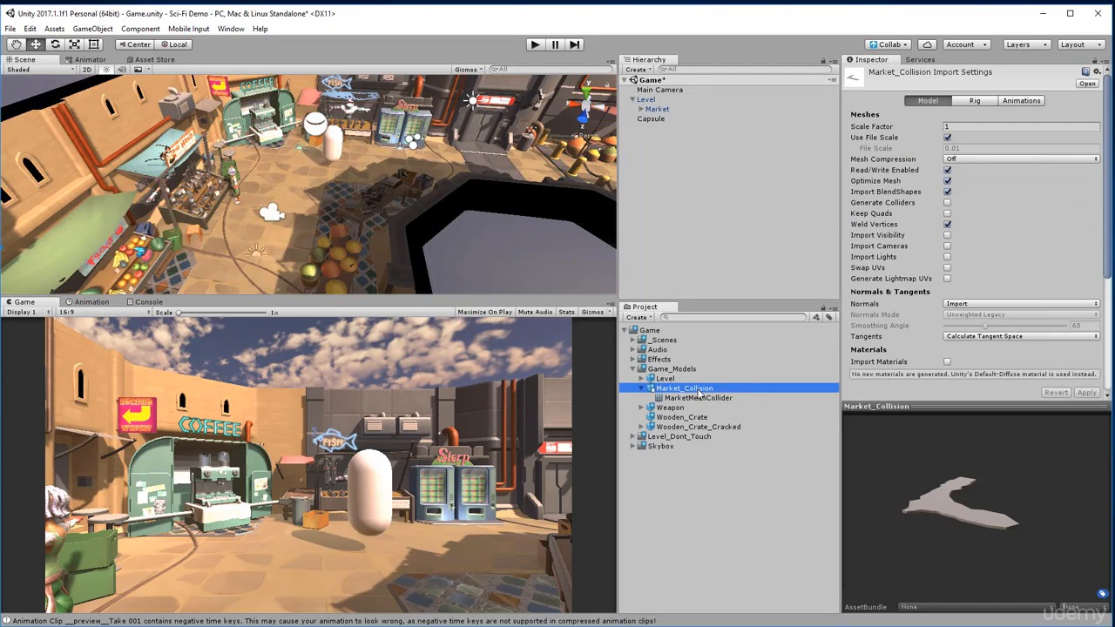
click(641, 386)
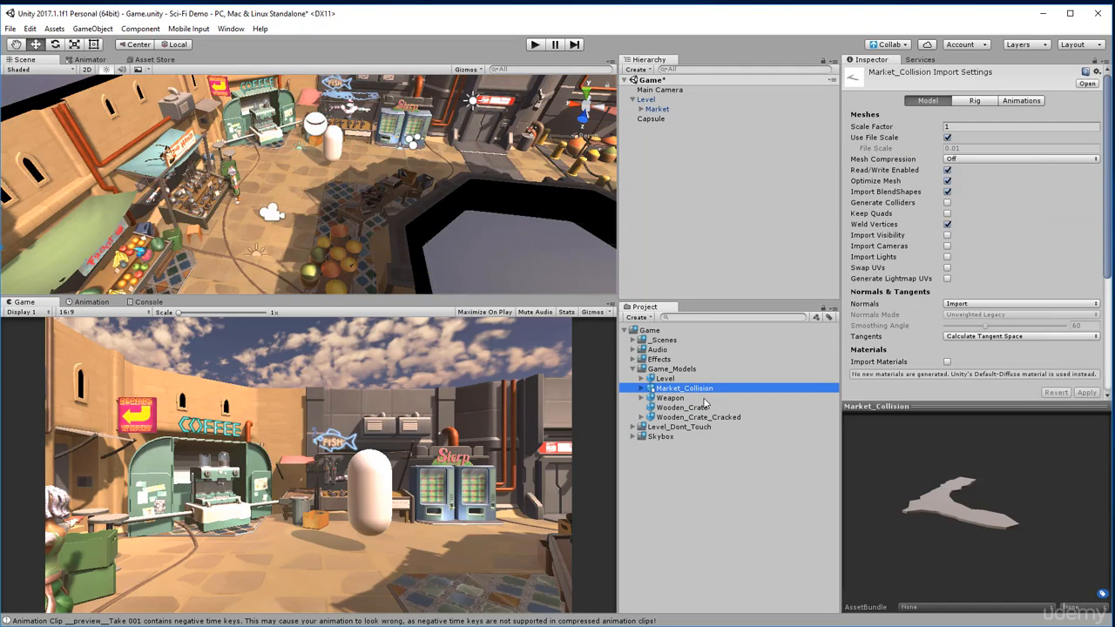
mouse_move(697, 108)
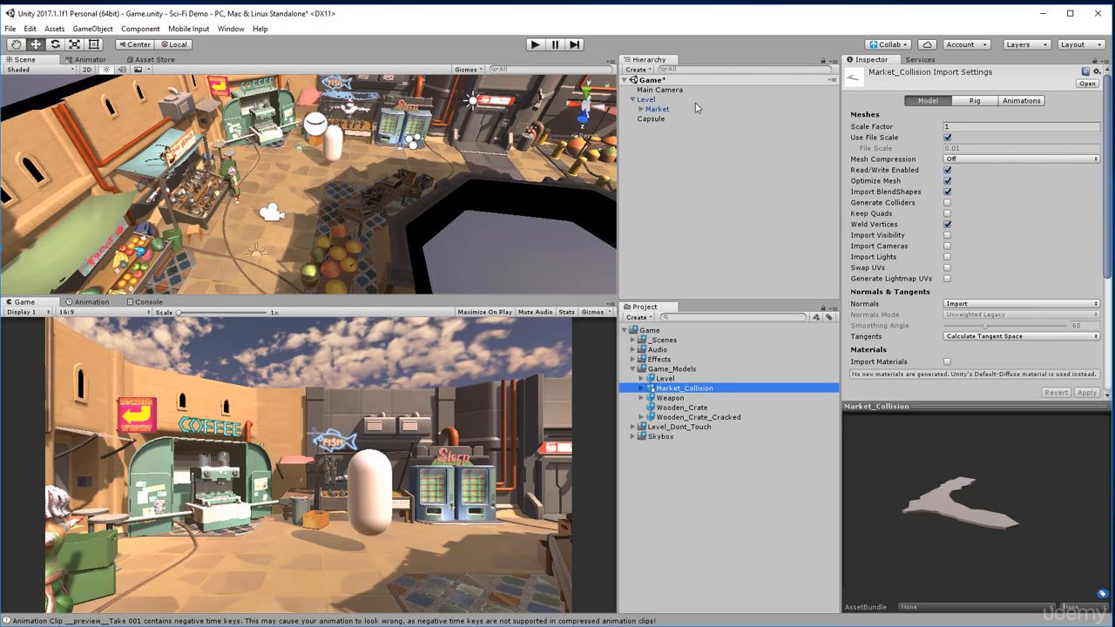
click(648, 100)
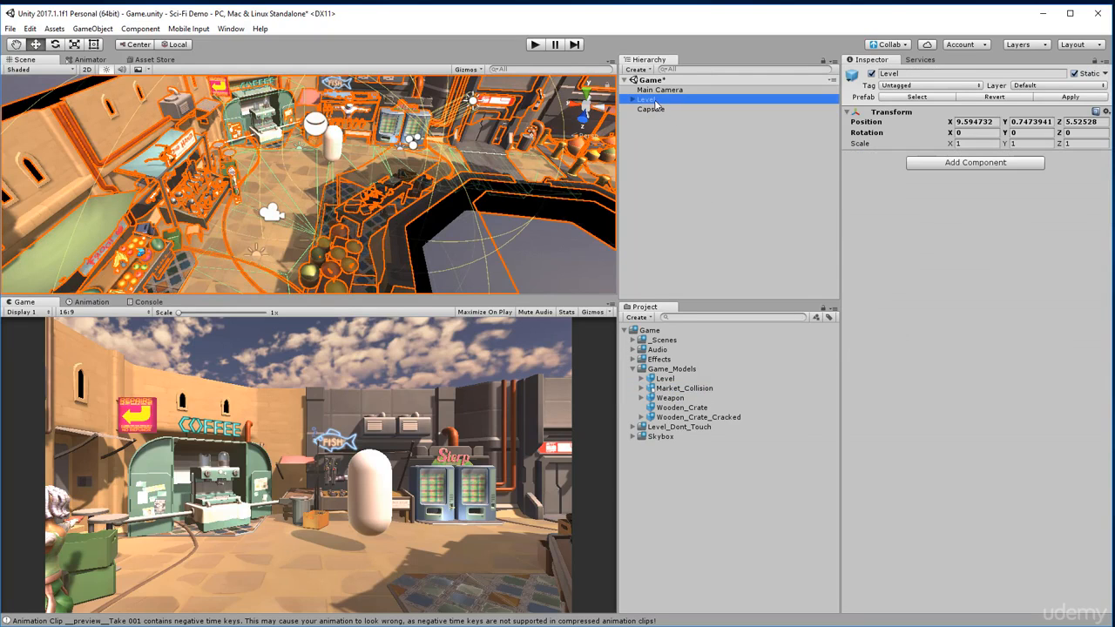
Give the capsule a Rigidbody, play-test it, and inspect the Market level's collider
click(651, 108)
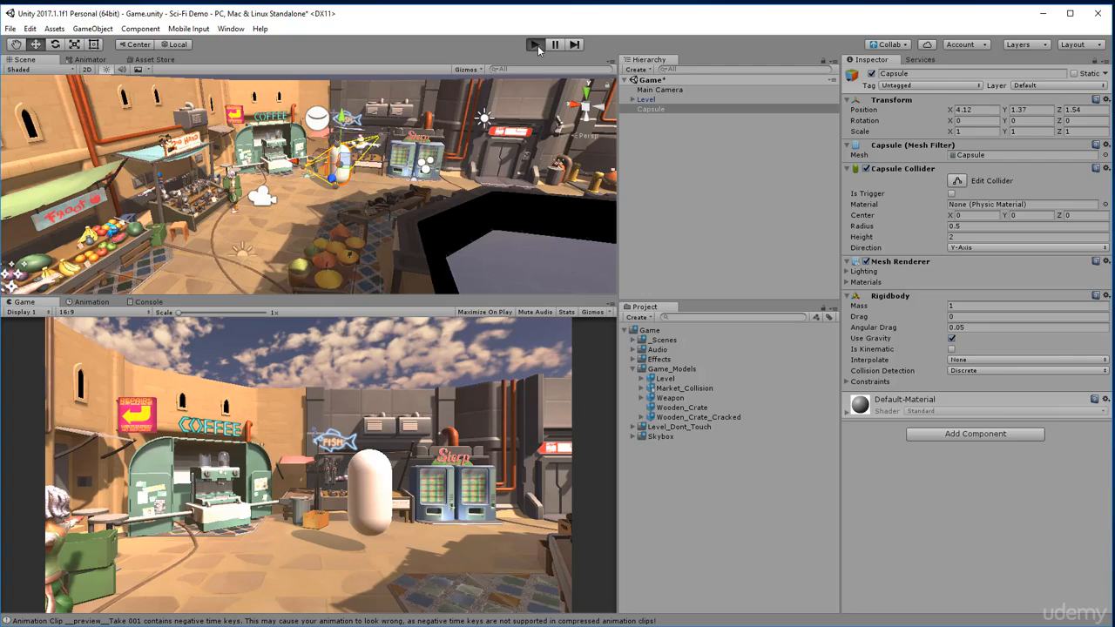
click(533, 43)
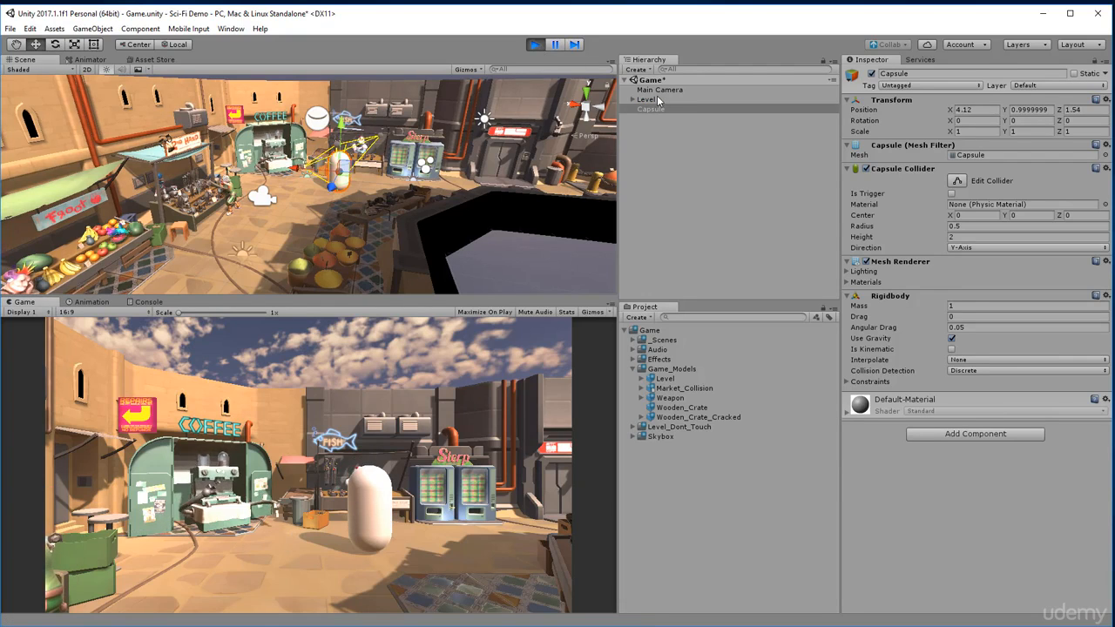
click(658, 108)
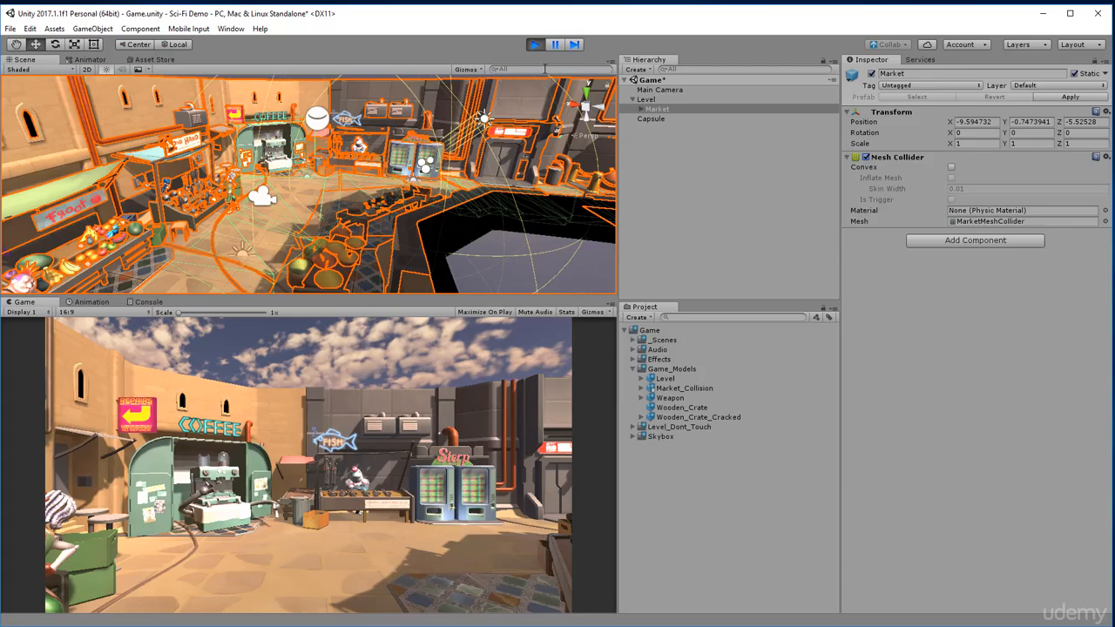
click(533, 45)
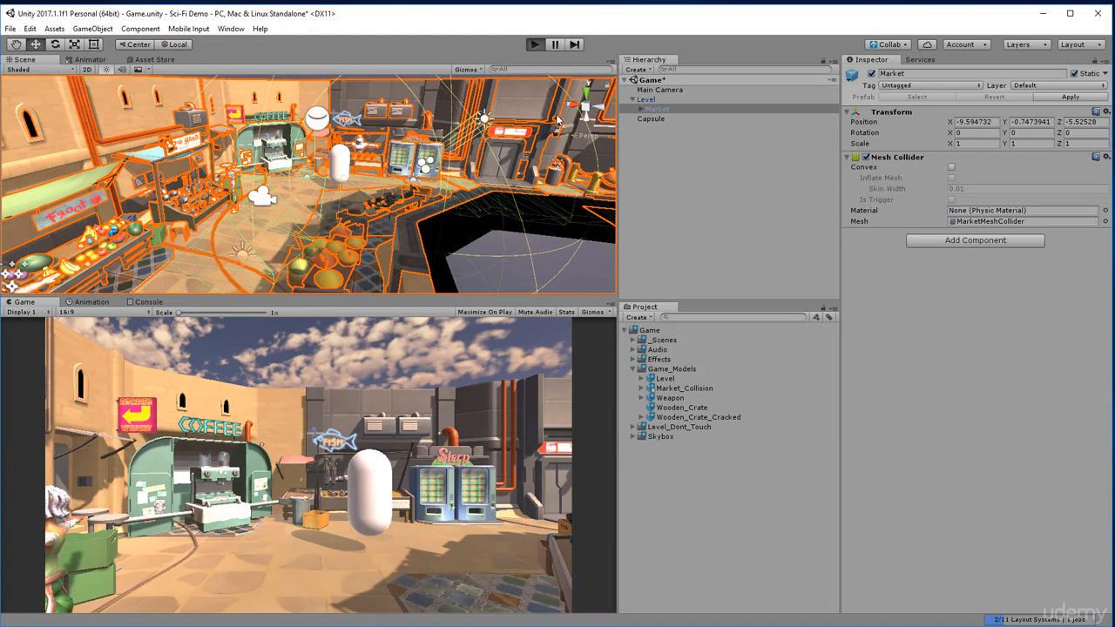
click(533, 45)
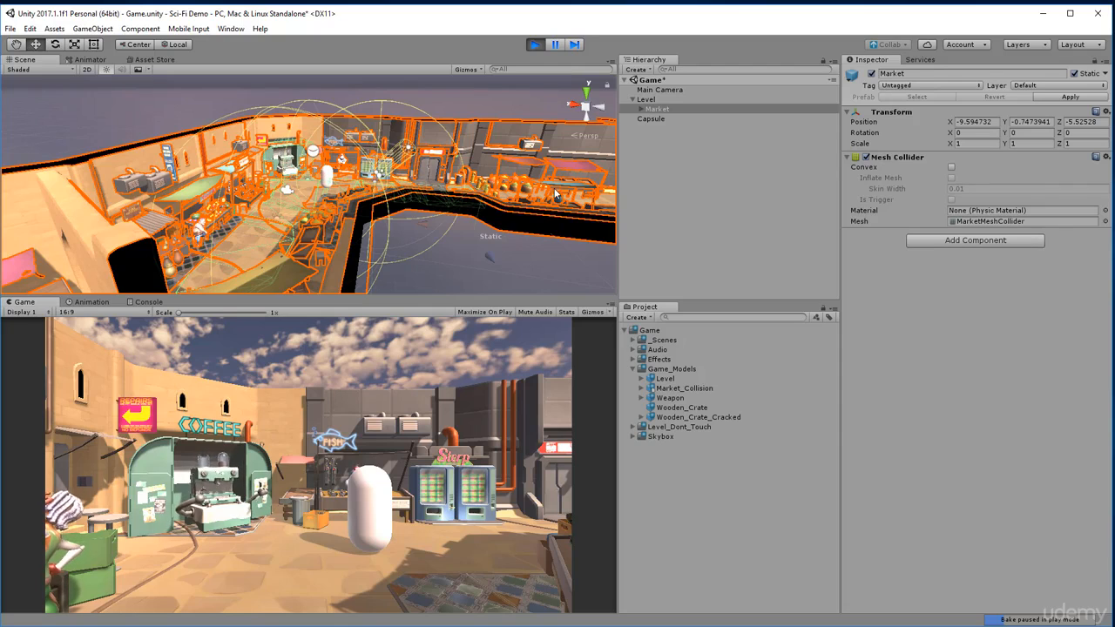
Play again to watch the capsule fall through the floor, then stop and restore the scene
click(651, 118)
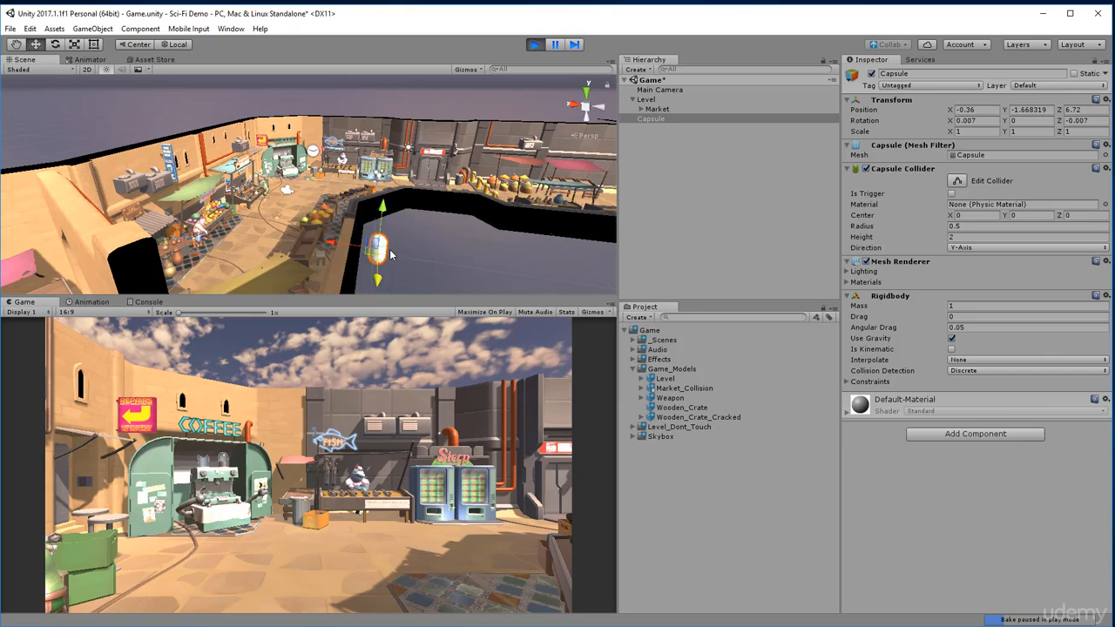
click(533, 45)
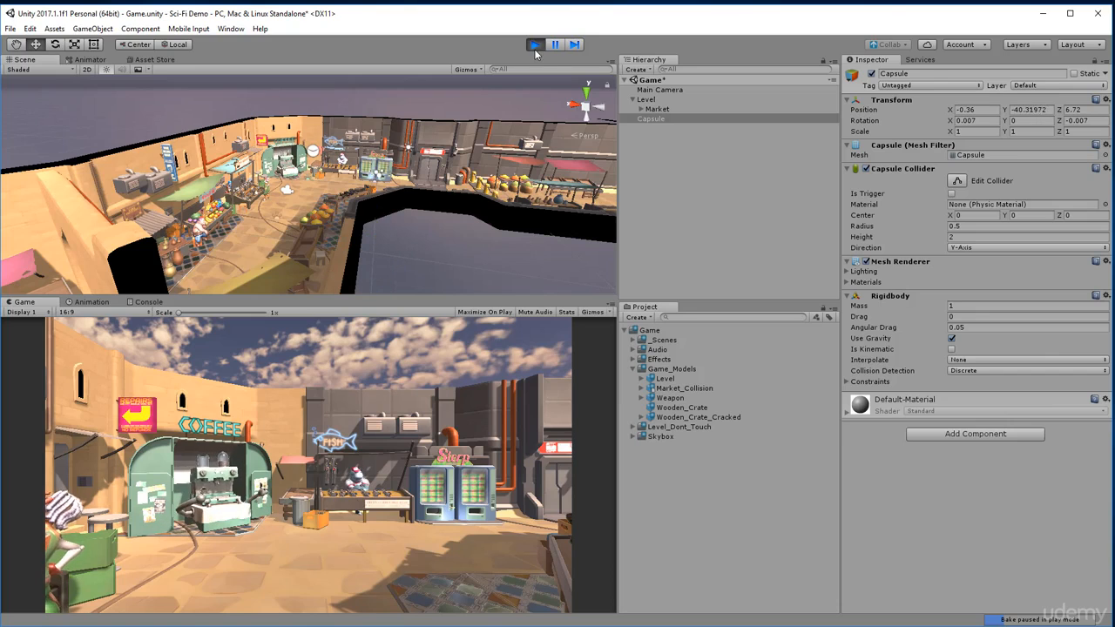
click(554, 45)
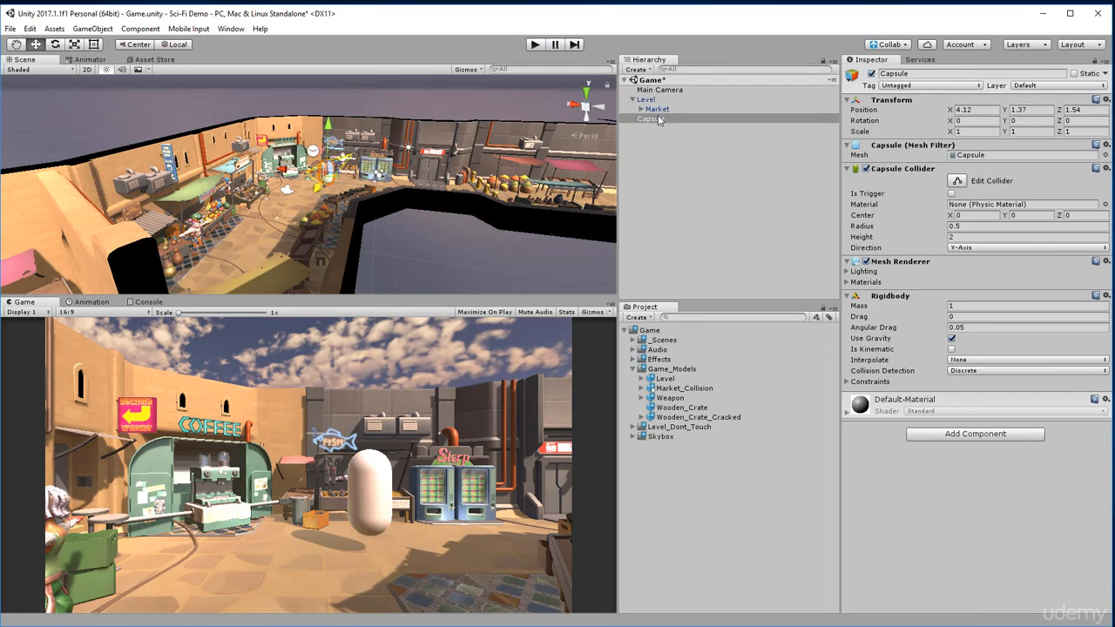
Rename the capsule to Player and remove its Rigidbody component
click(651, 118)
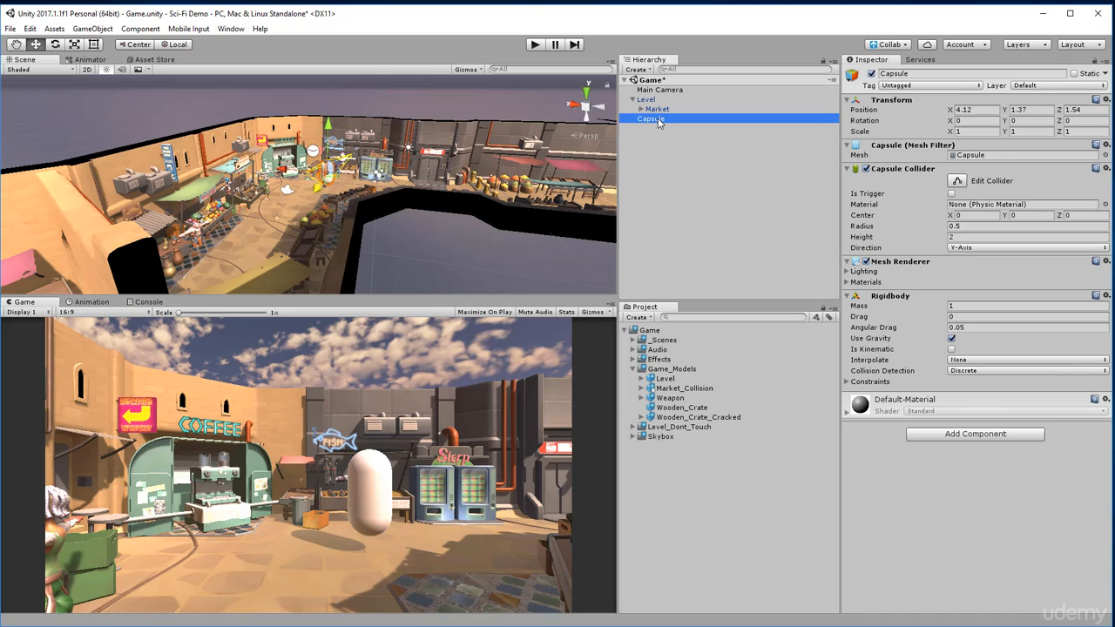
double_click(651, 118)
text(Player)
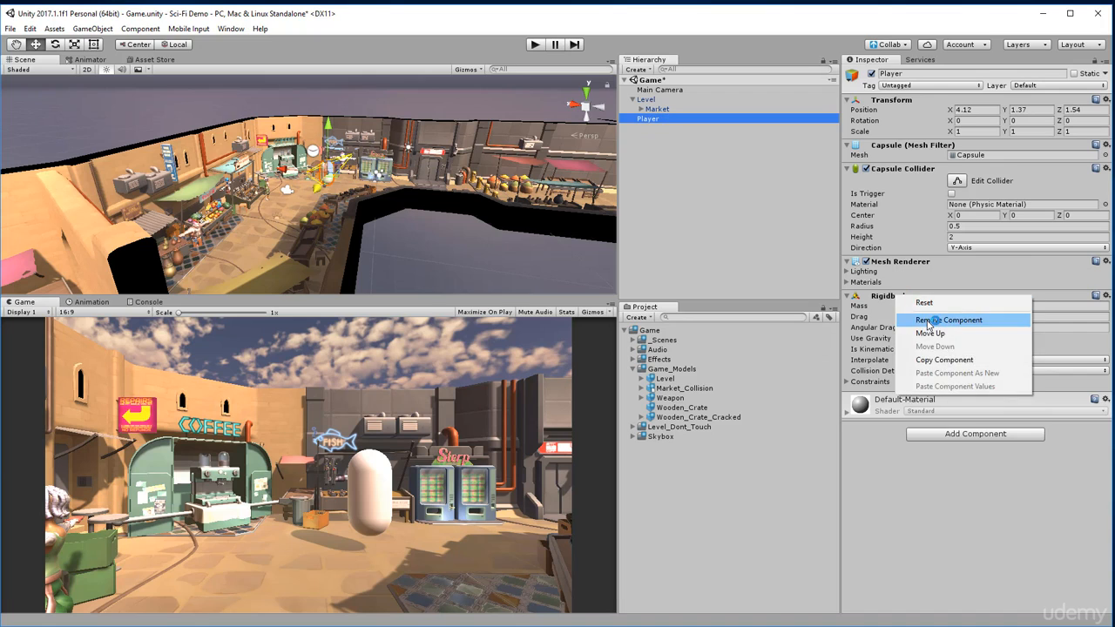
click(947, 320)
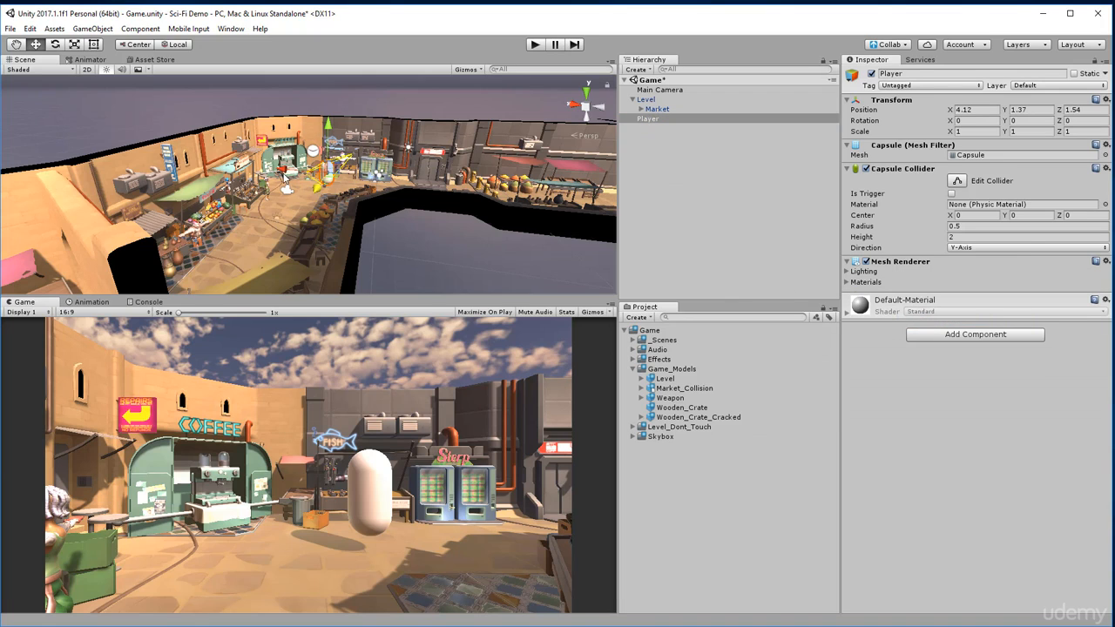
click(673, 369)
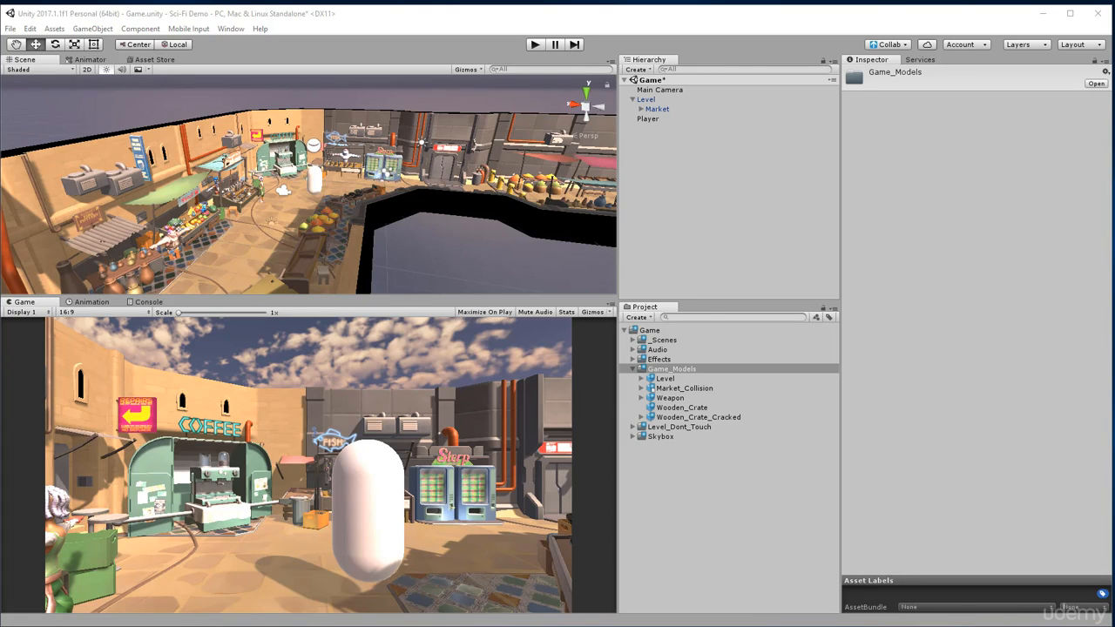
Select the Level object, then reselect the Player capsule
click(646, 99)
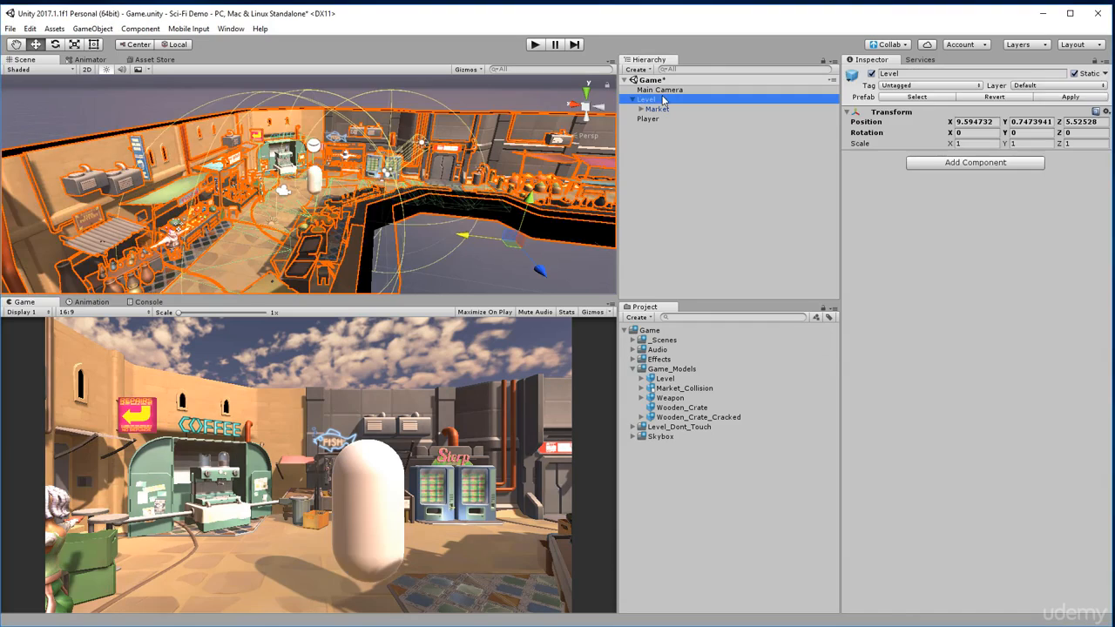
click(648, 108)
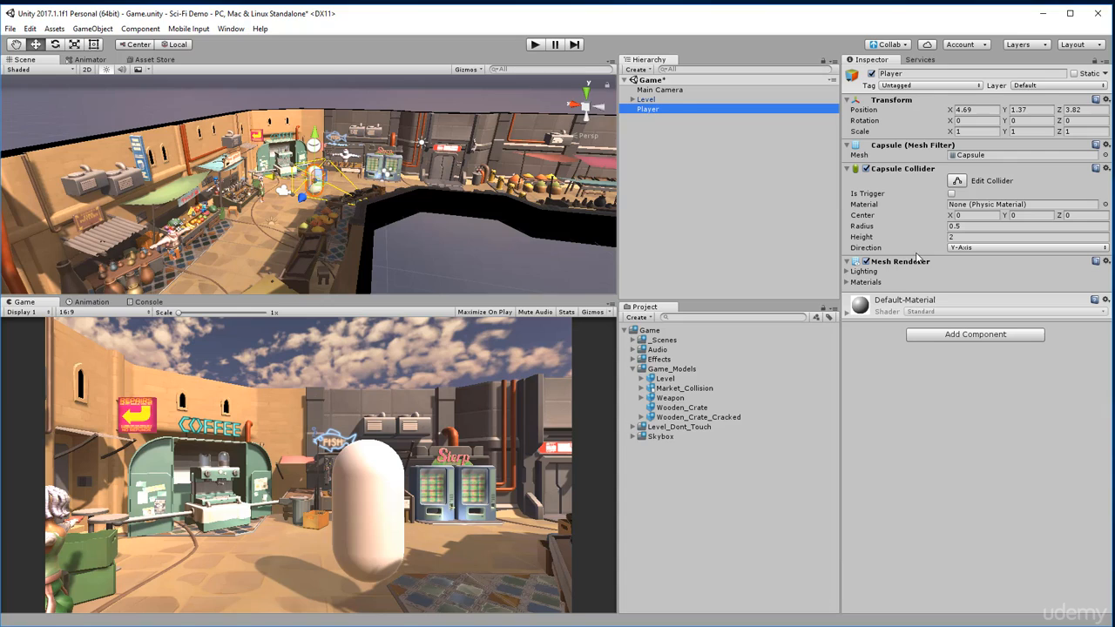
mouse_move(1059, 173)
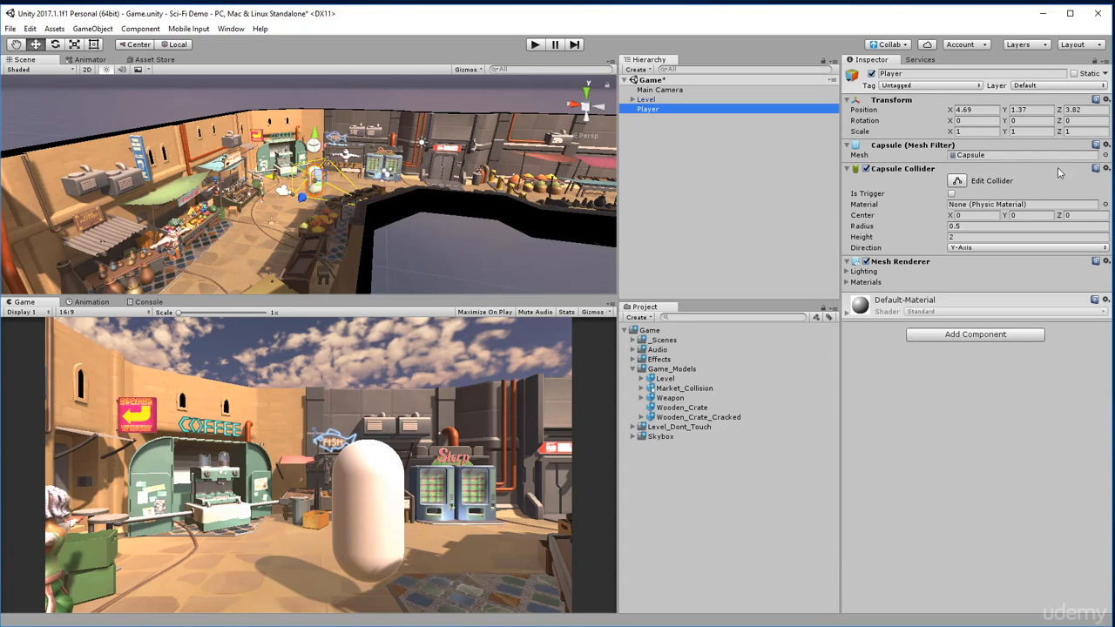
mouse_move(1093, 182)
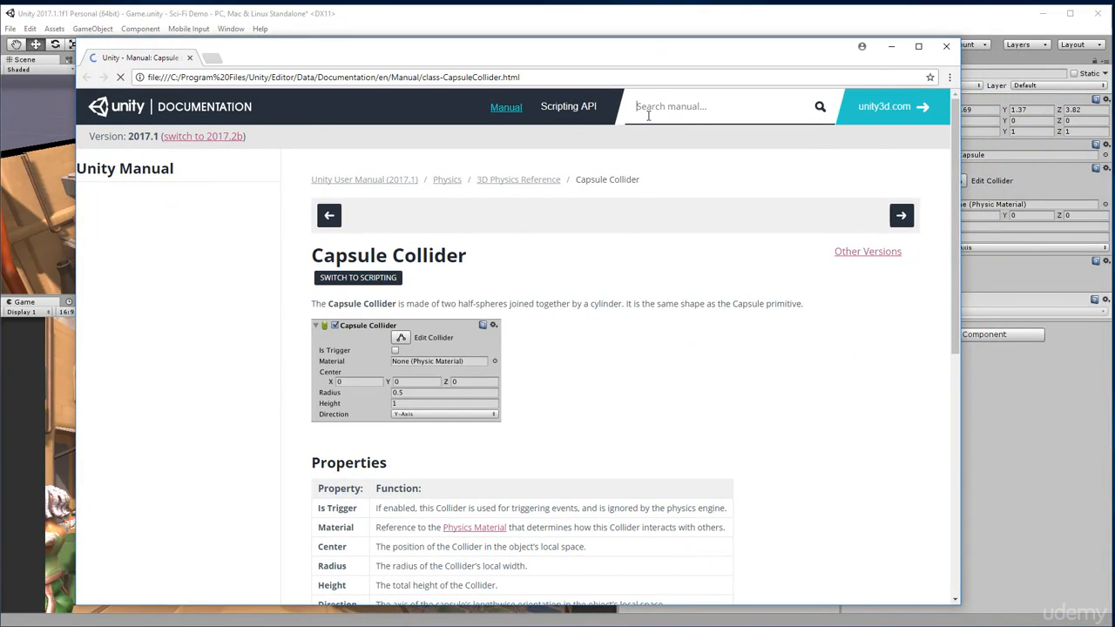
Search the manual for 'Character Controller' and view its page's properties table
text(Character Co)
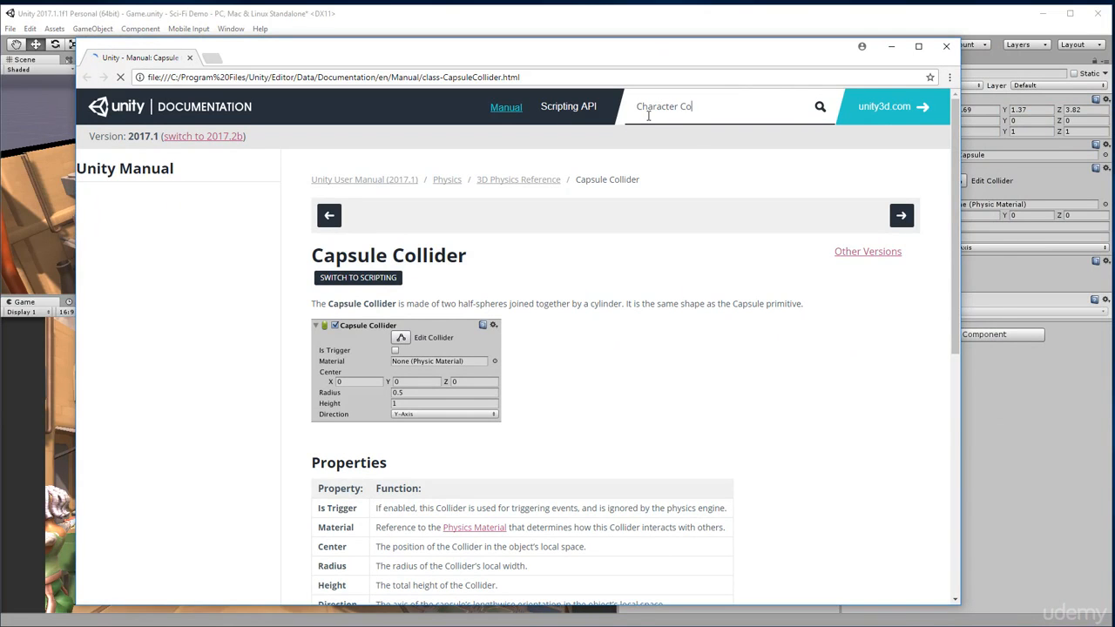
key(Return)
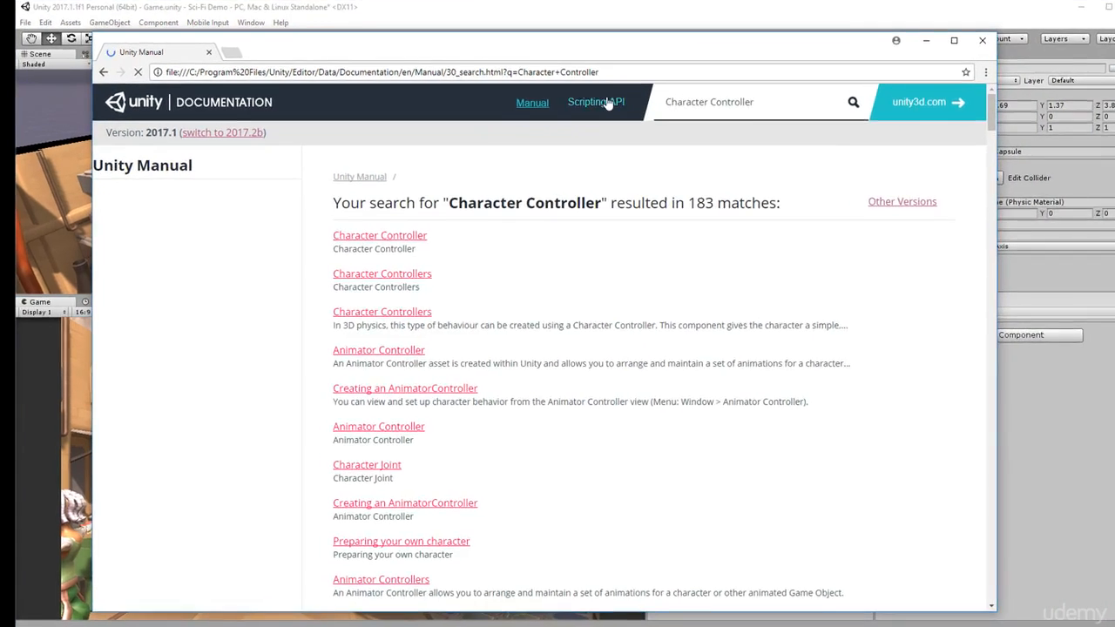
click(380, 235)
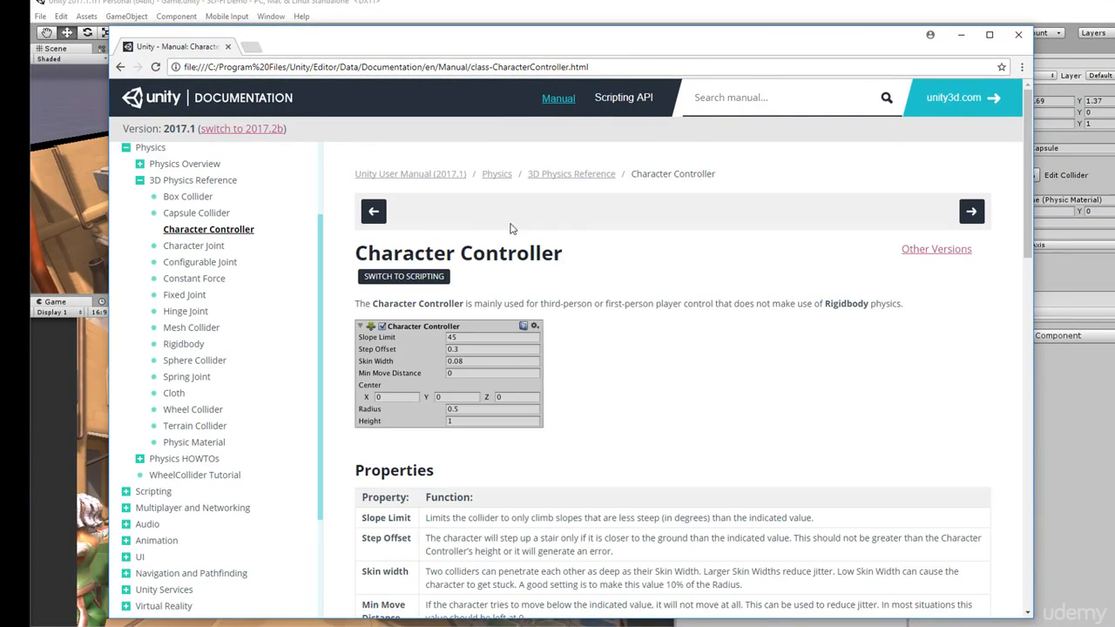
scroll(down, 3)
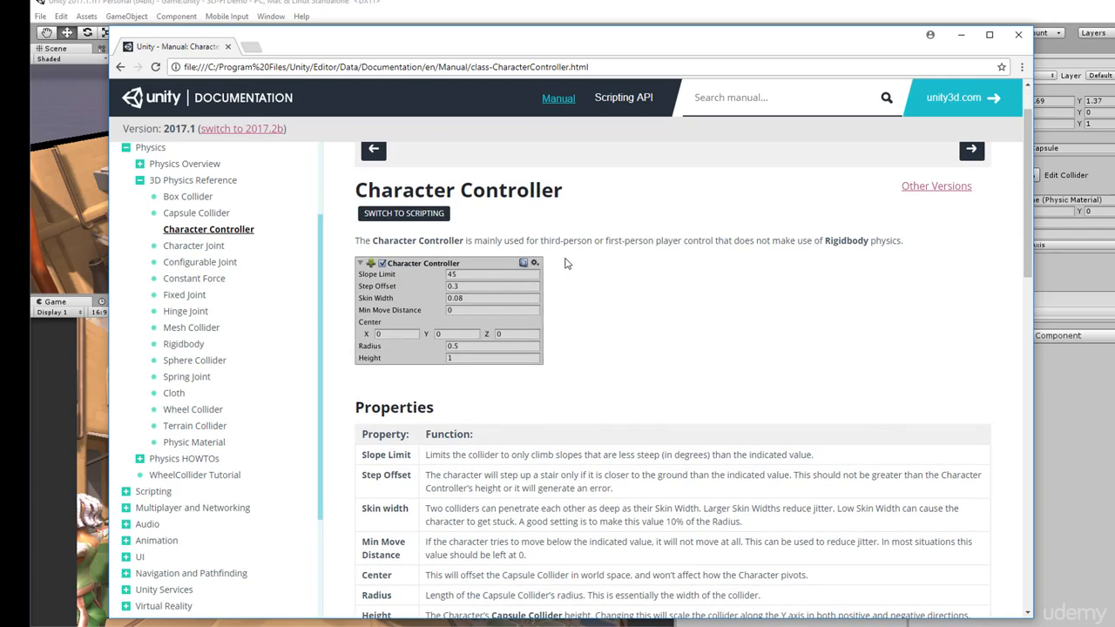
mouse_move(488, 242)
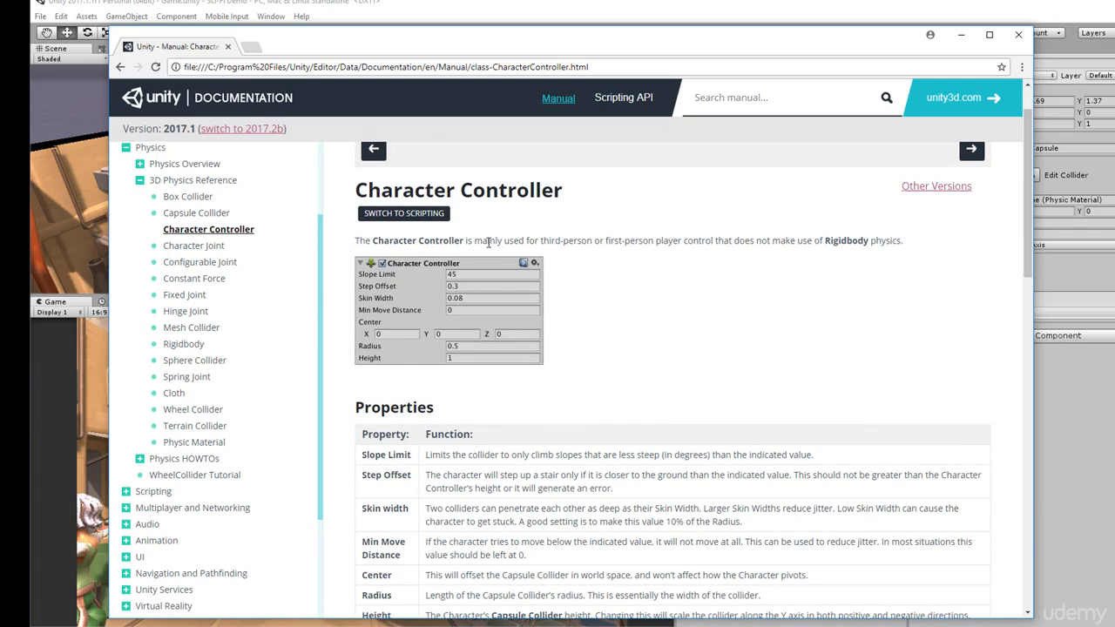
mouse_move(523, 220)
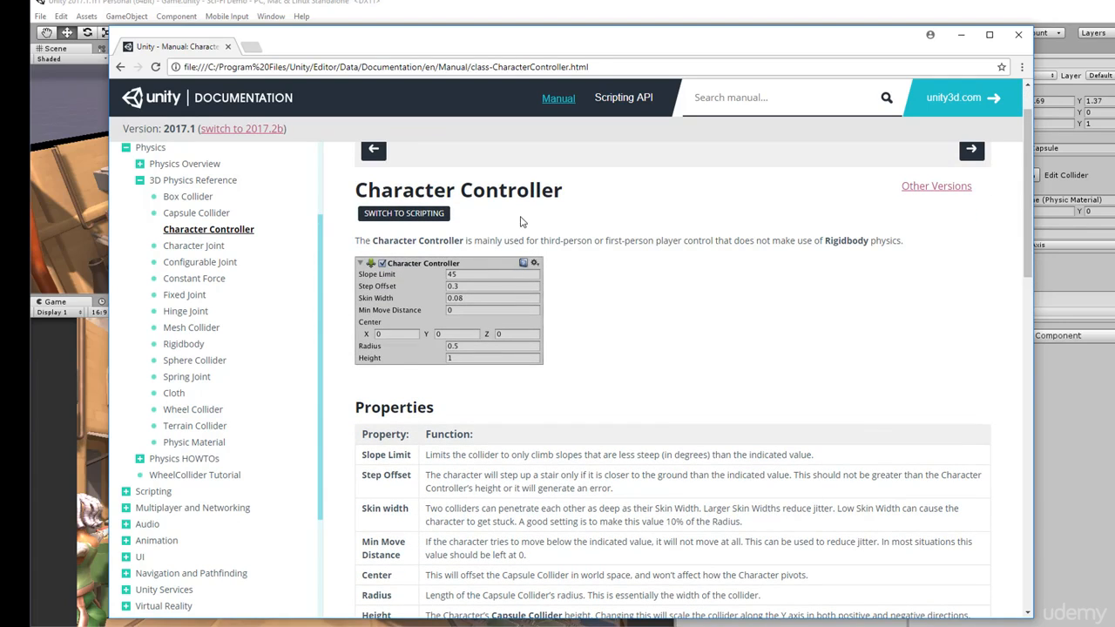
mouse_move(634, 202)
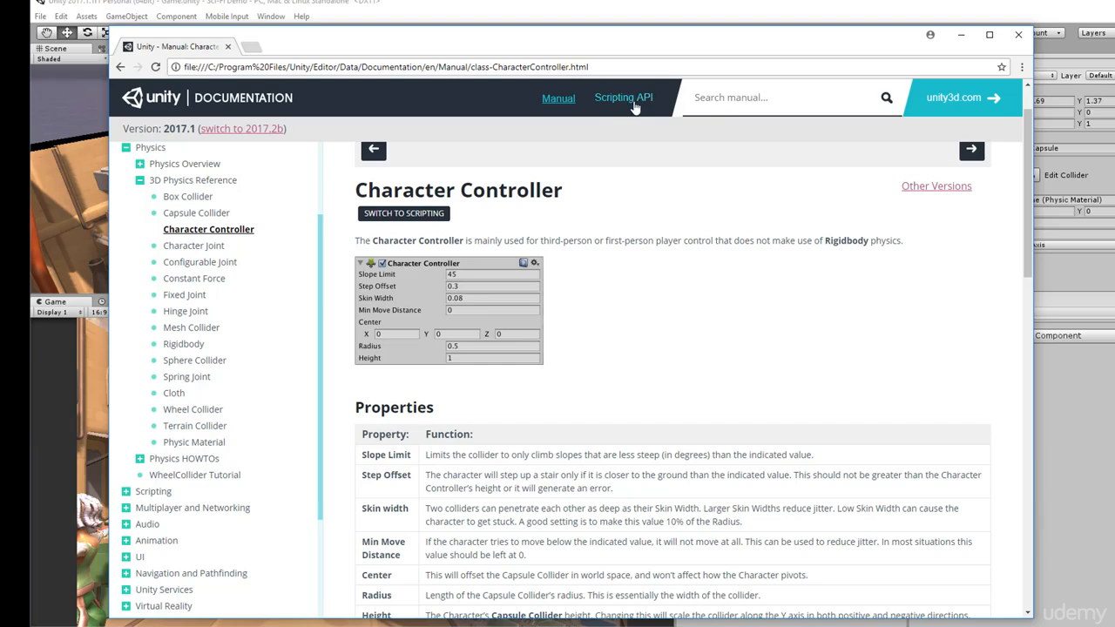
Search the Scripting API for 'charactercontroller' and go to the CharacterController class page
click(623, 98)
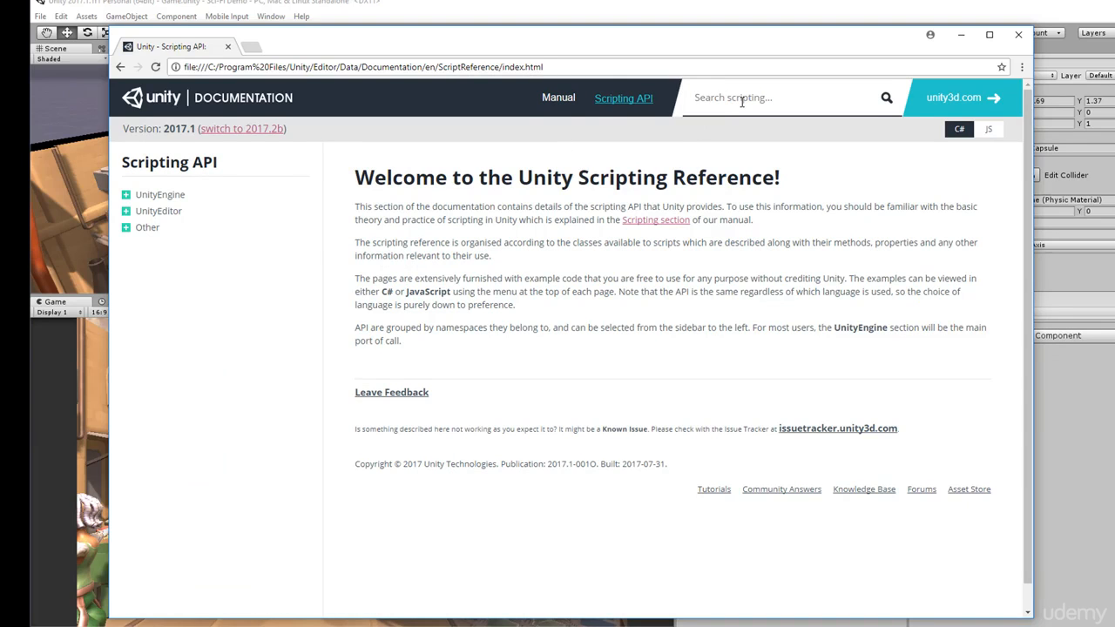
text(character controller)
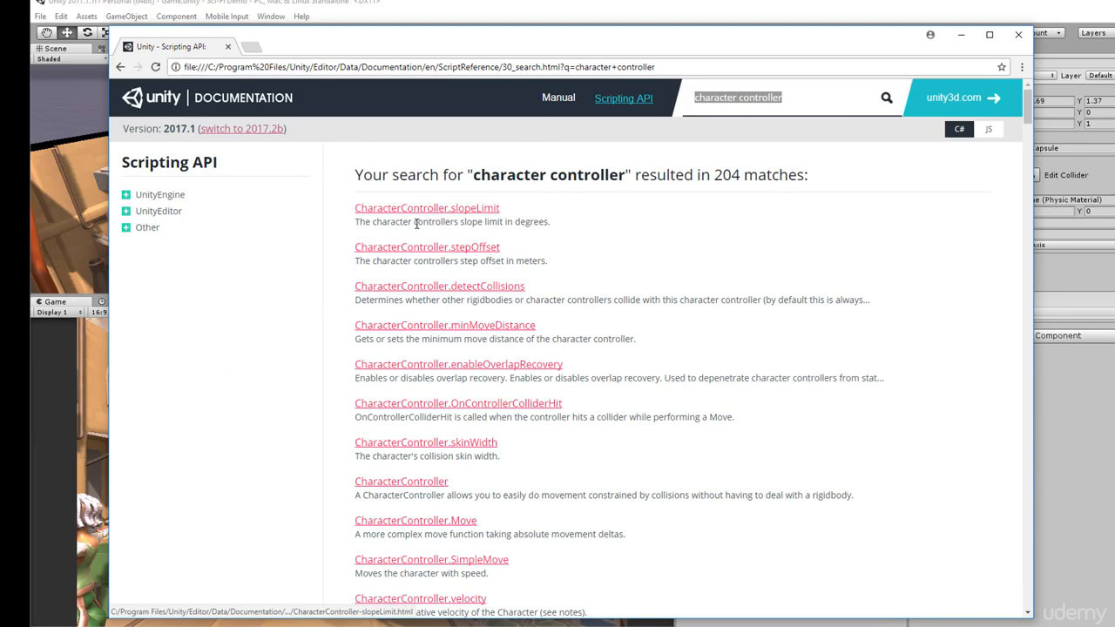
scroll(down, 3)
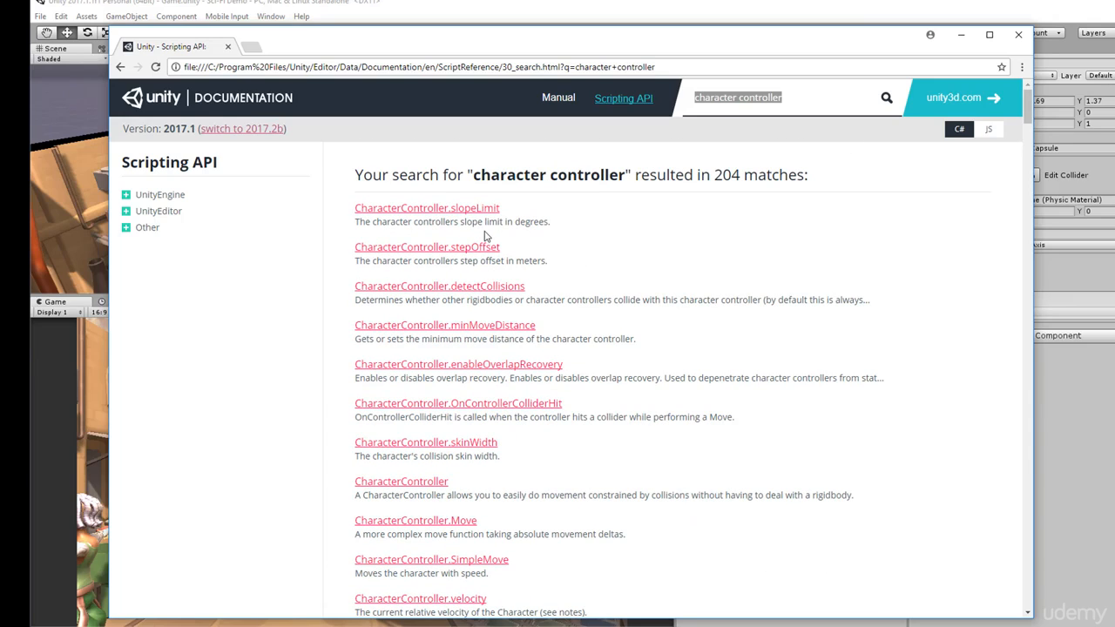
click(767, 97)
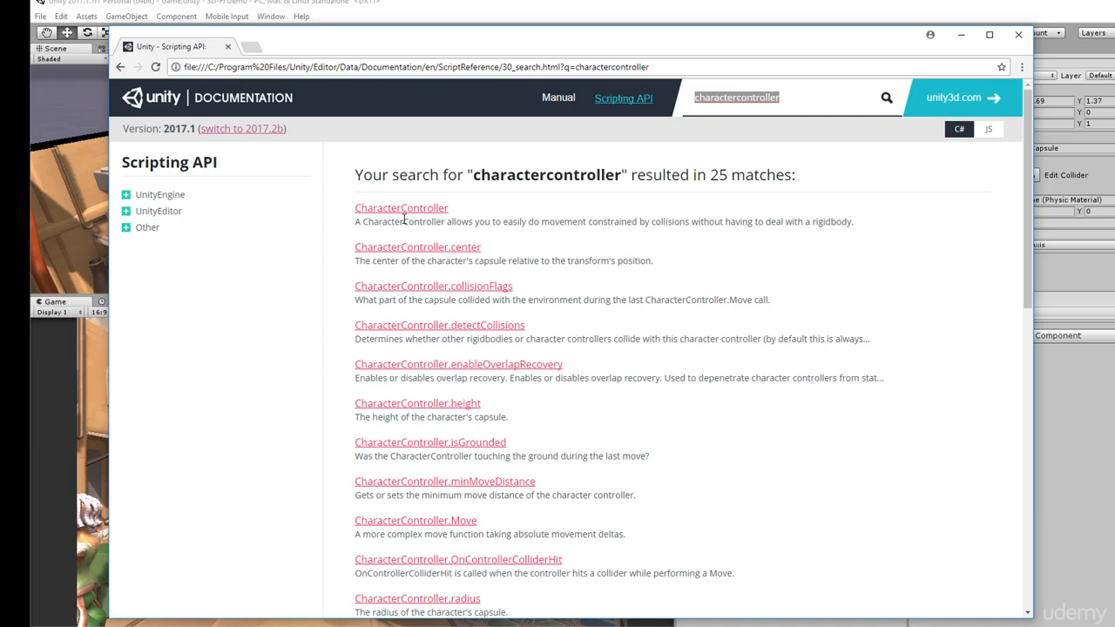
click(400, 208)
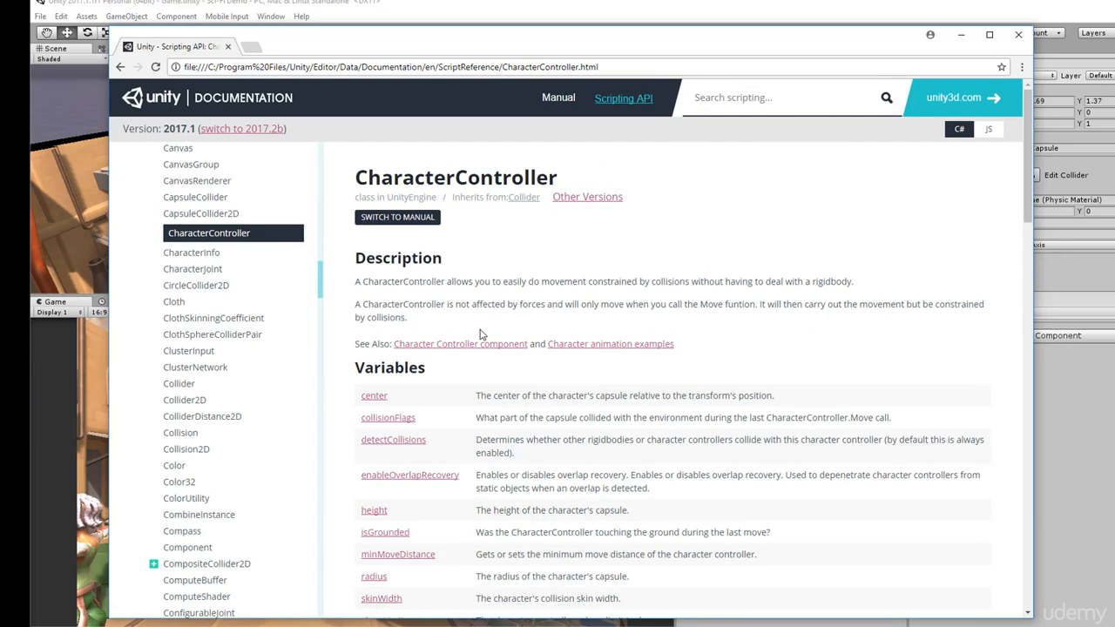
mouse_move(453, 322)
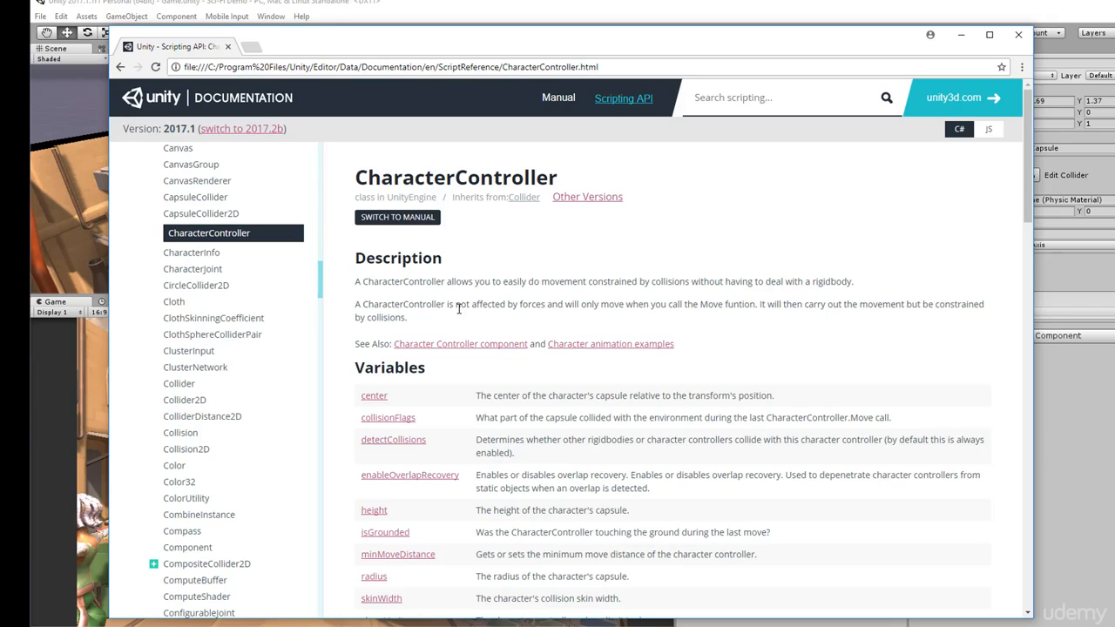
Scroll to Public Functions on the CharacterController page and go to the Move reference
double_click(738, 303)
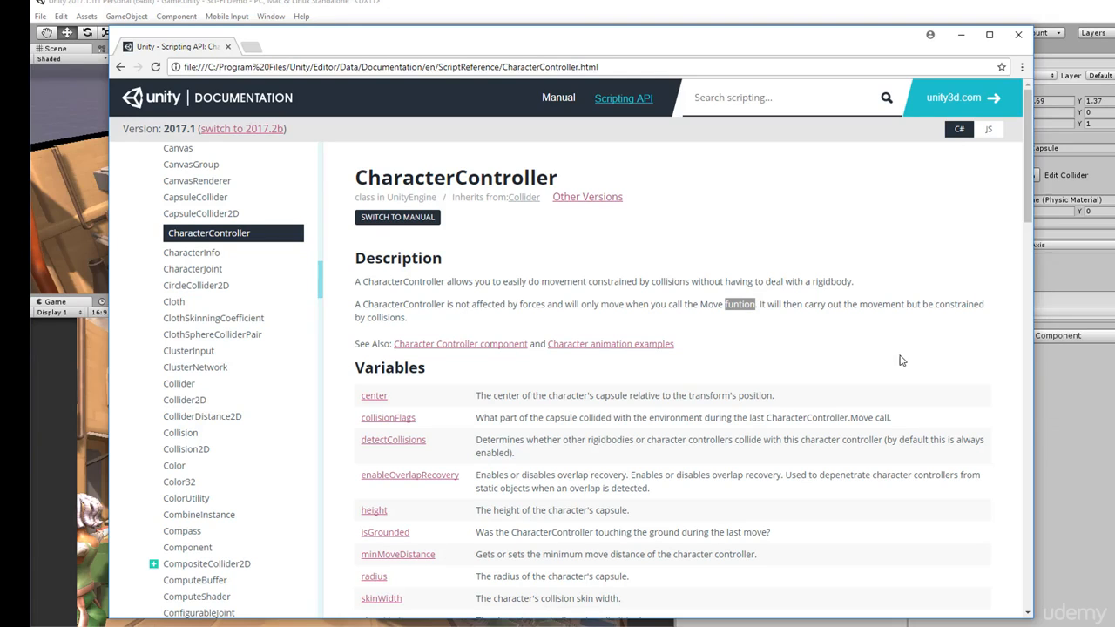
mouse_move(841, 338)
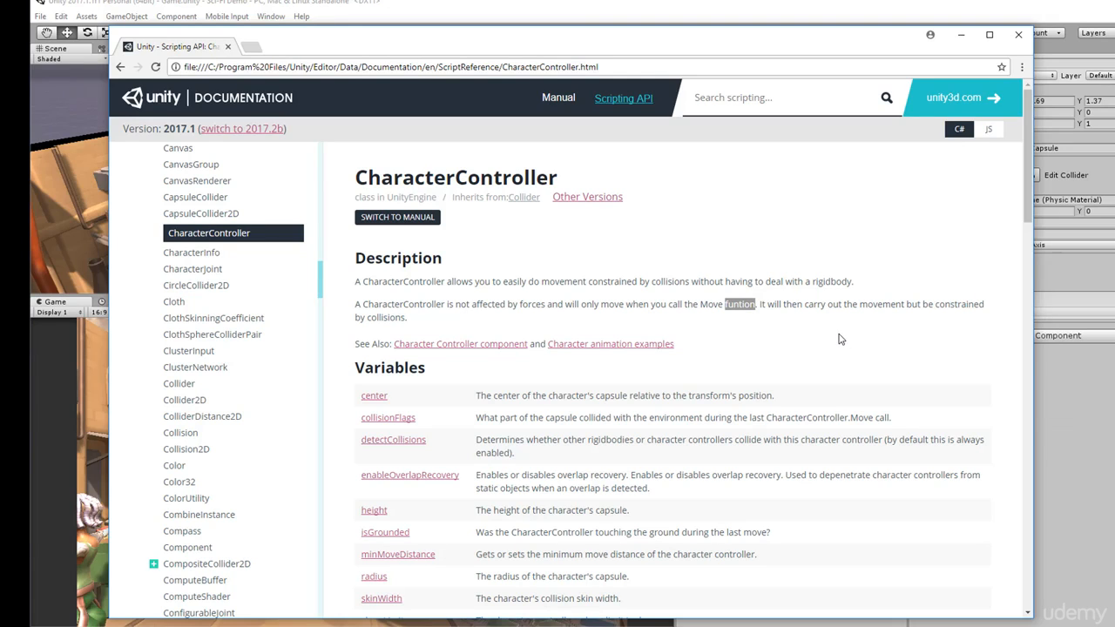
scroll(down, 3)
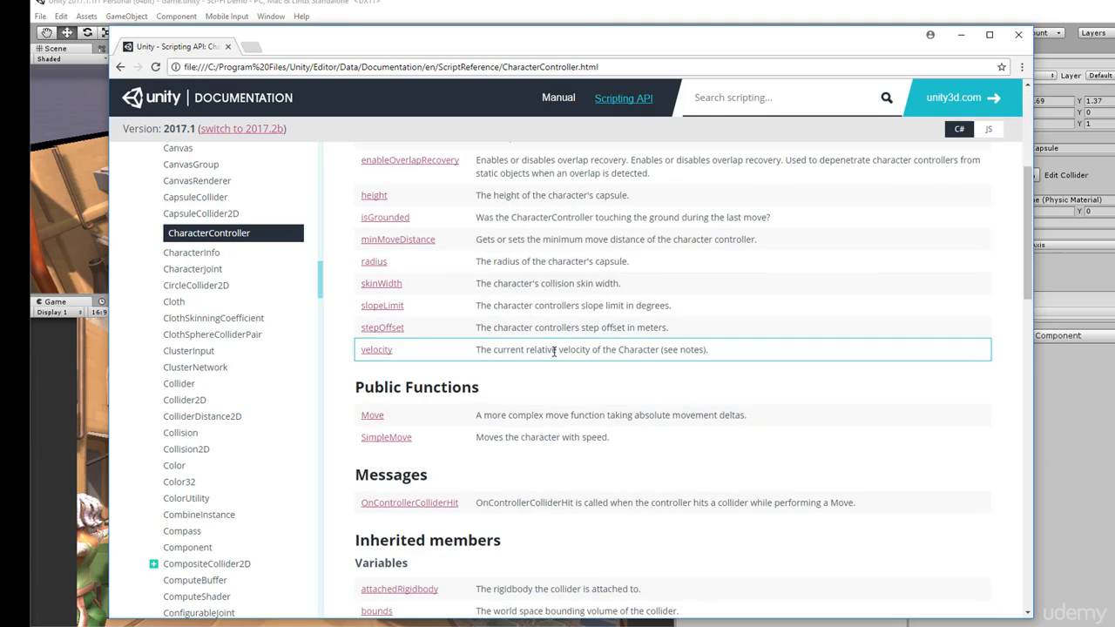
scroll(down, 3)
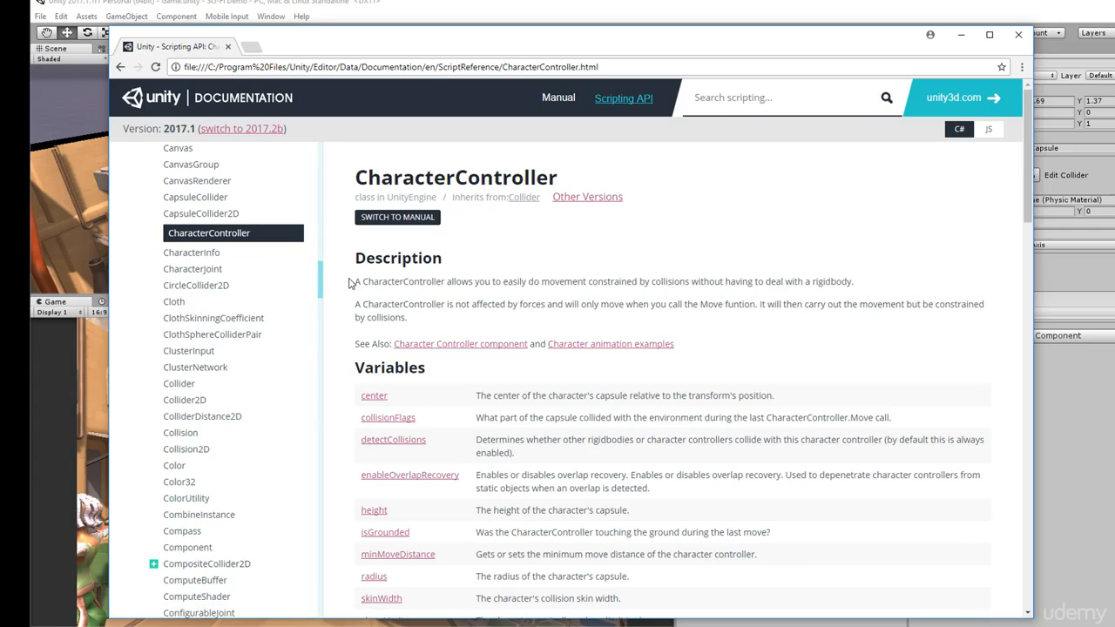
mouse_move(429, 298)
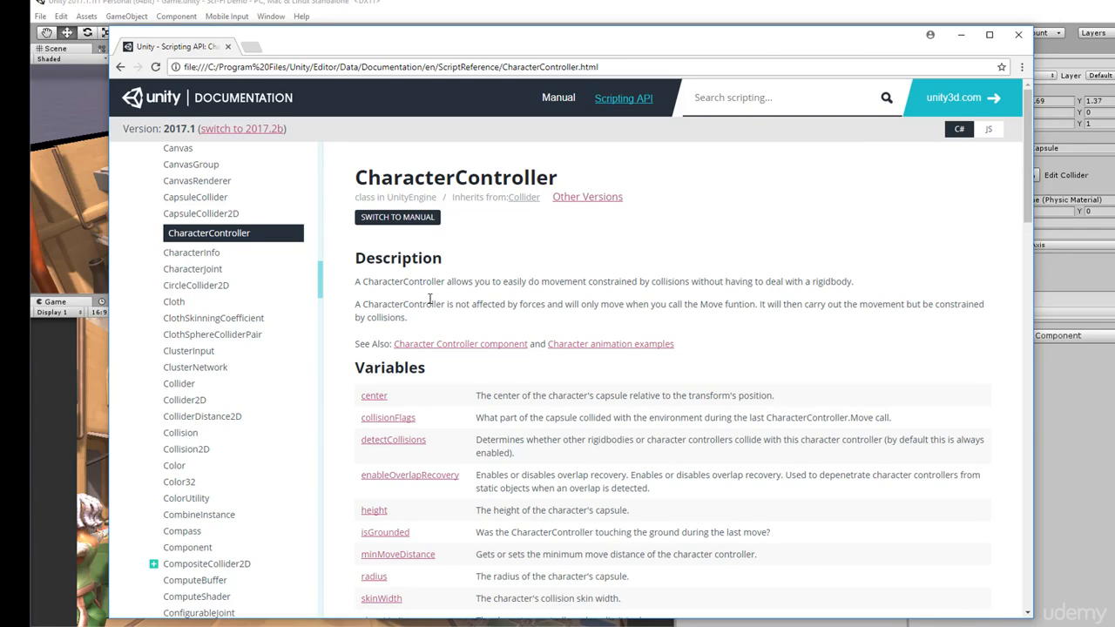
double_click(739, 303)
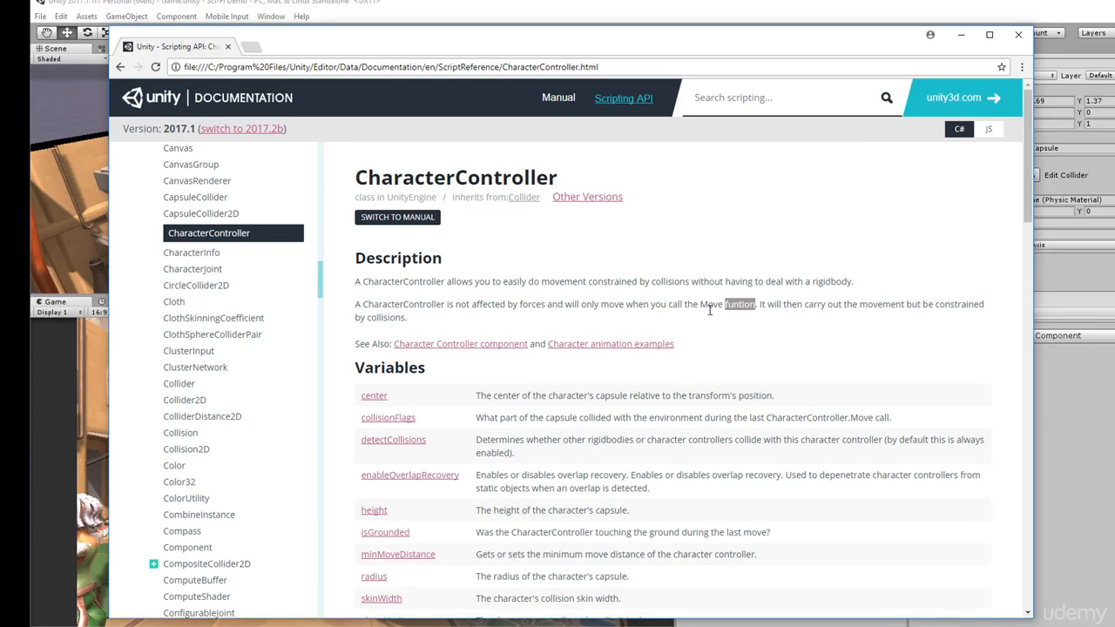
scroll(down, 3)
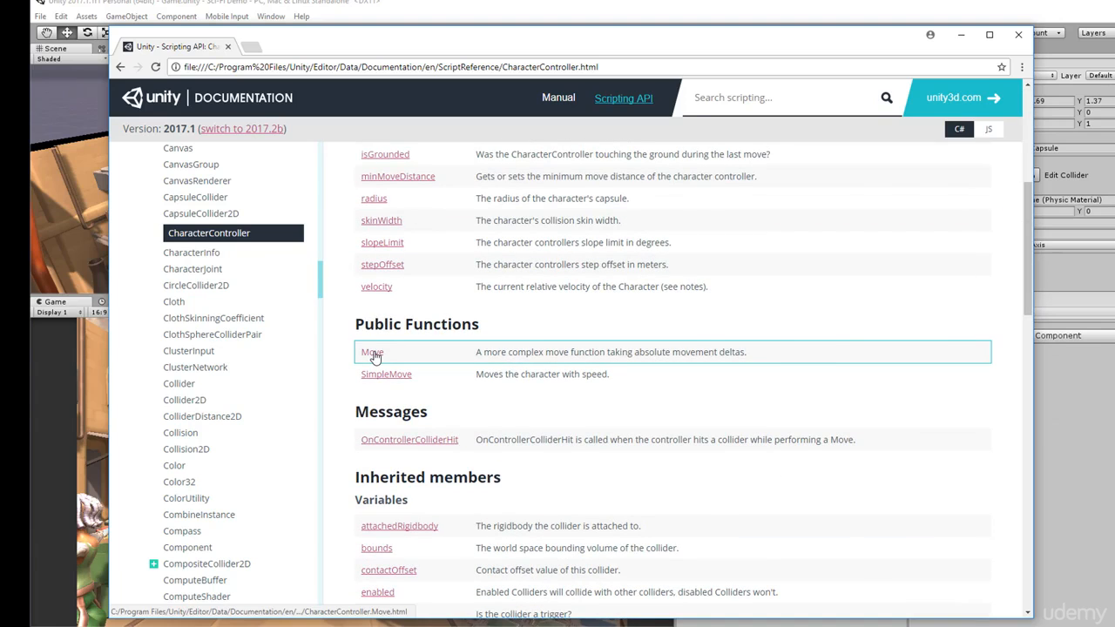
click(373, 352)
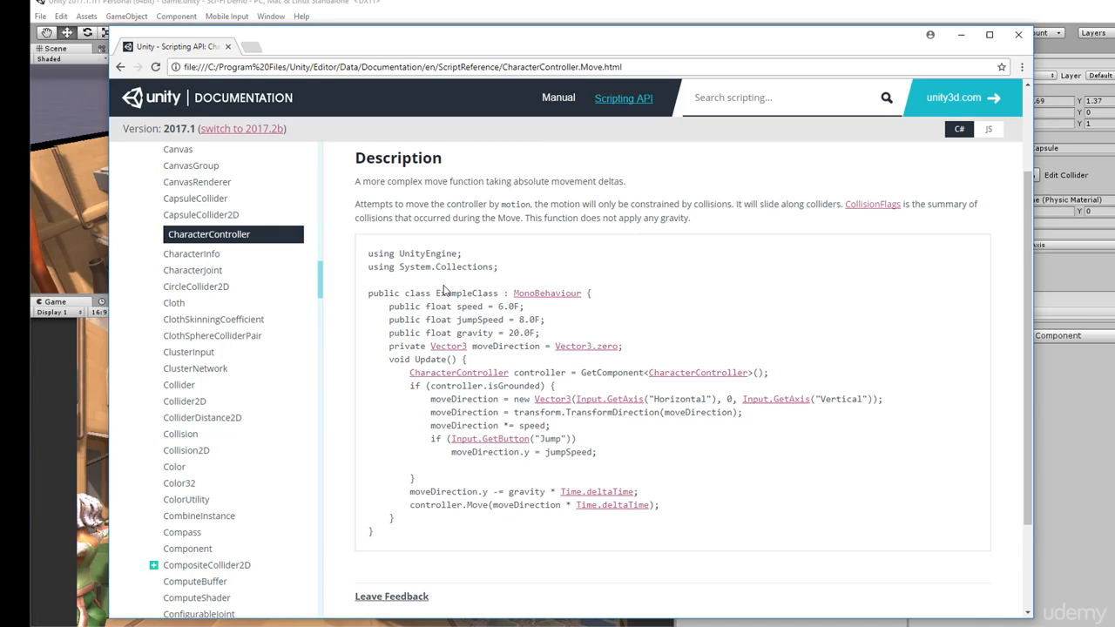
scroll(down, 3)
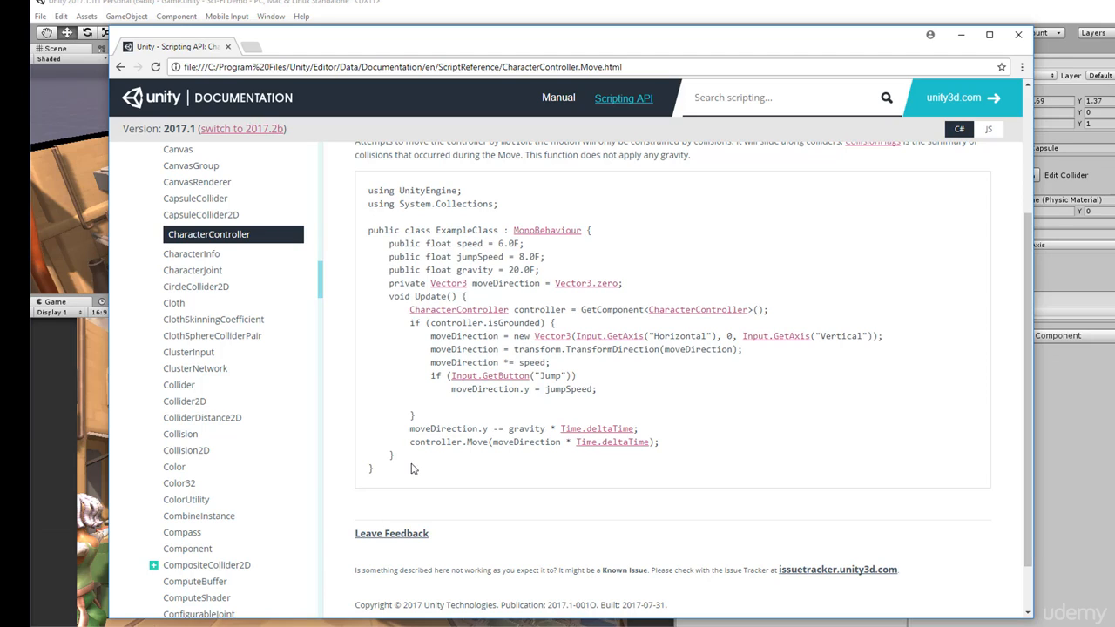
drag(389, 244, 391, 469)
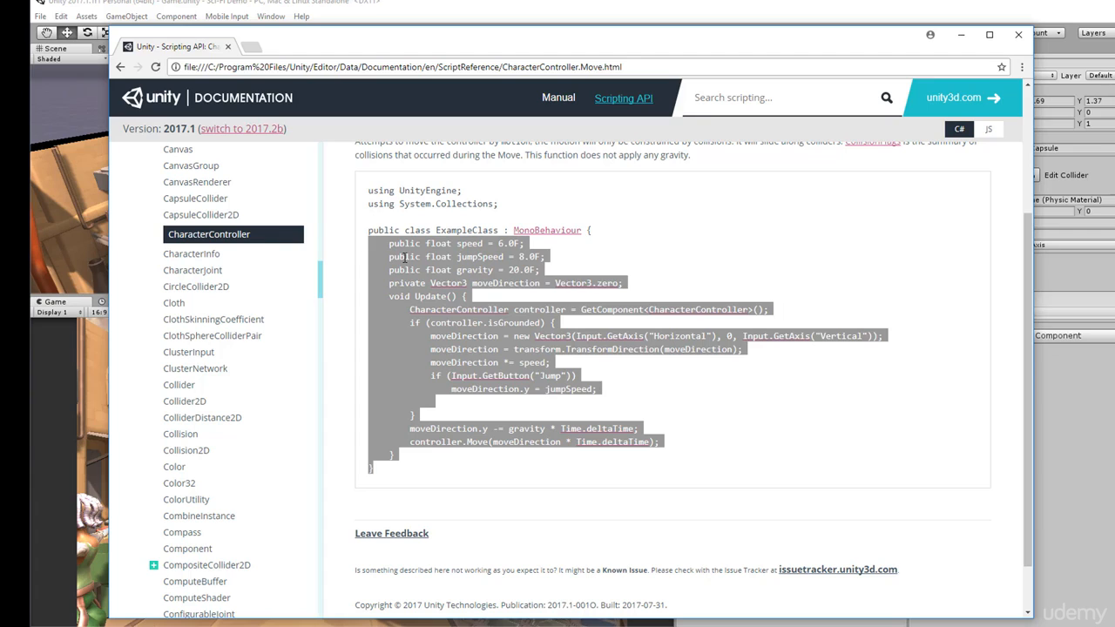
click(457, 243)
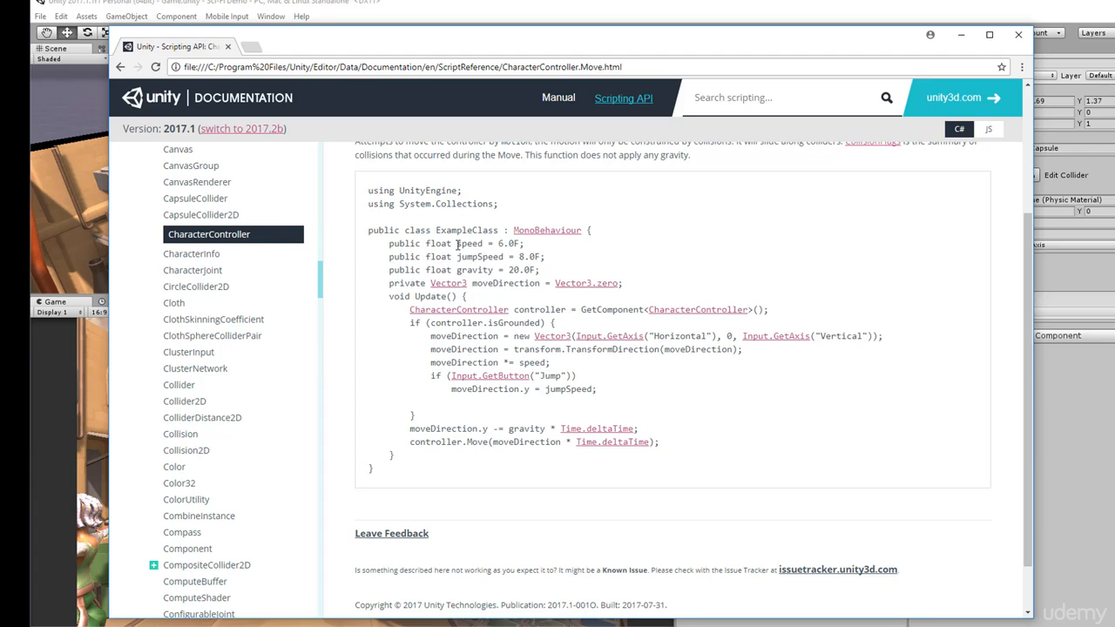
double_click(470, 244)
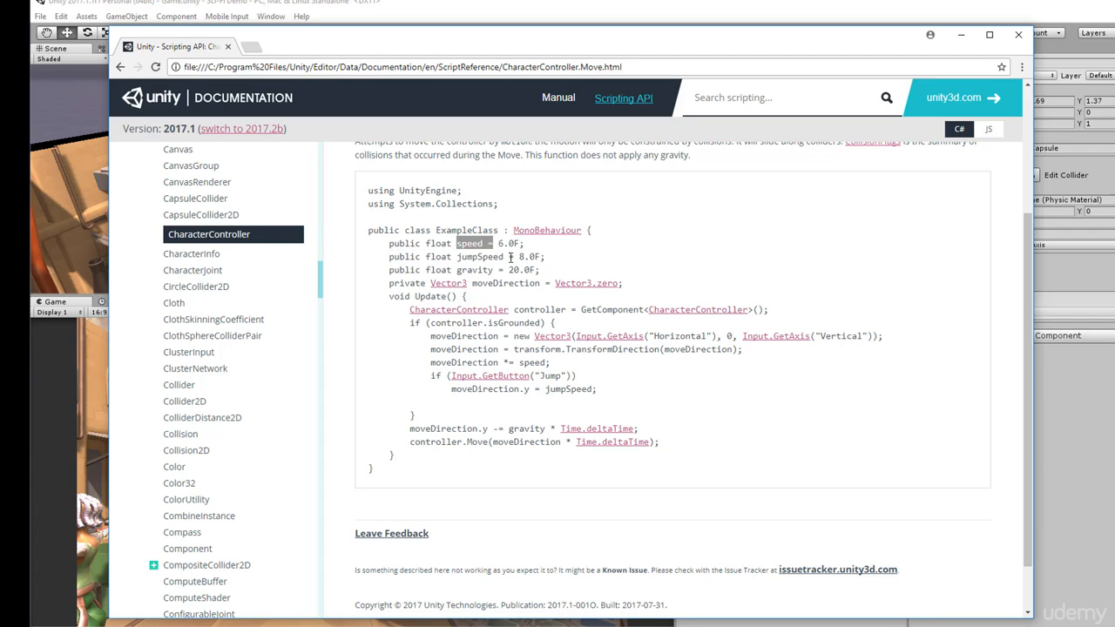
double_click(479, 256)
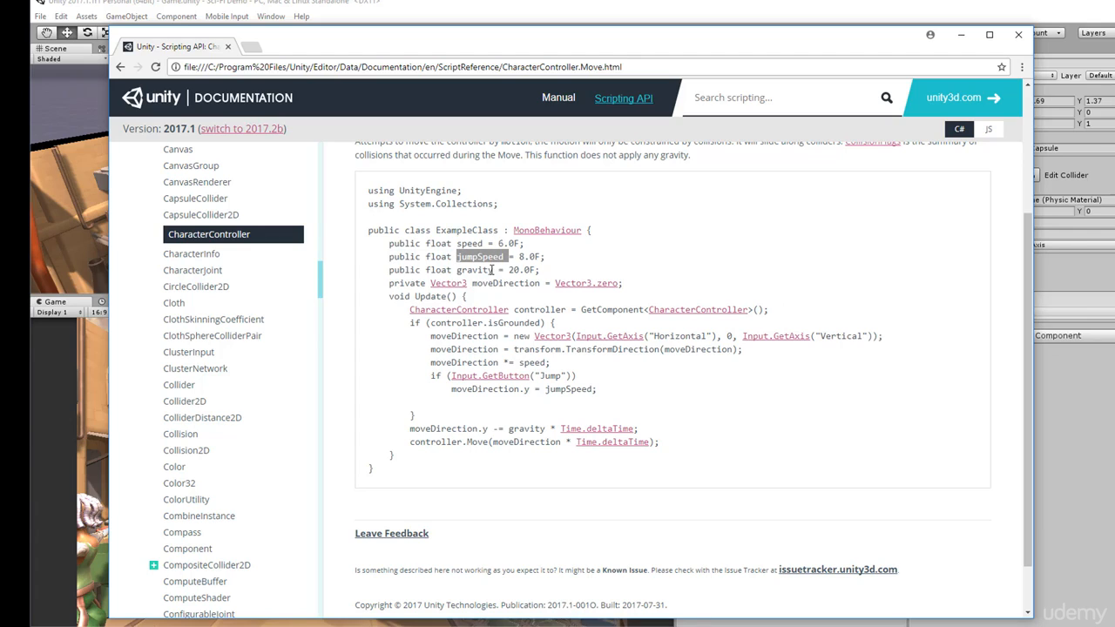
triple_click(462, 268)
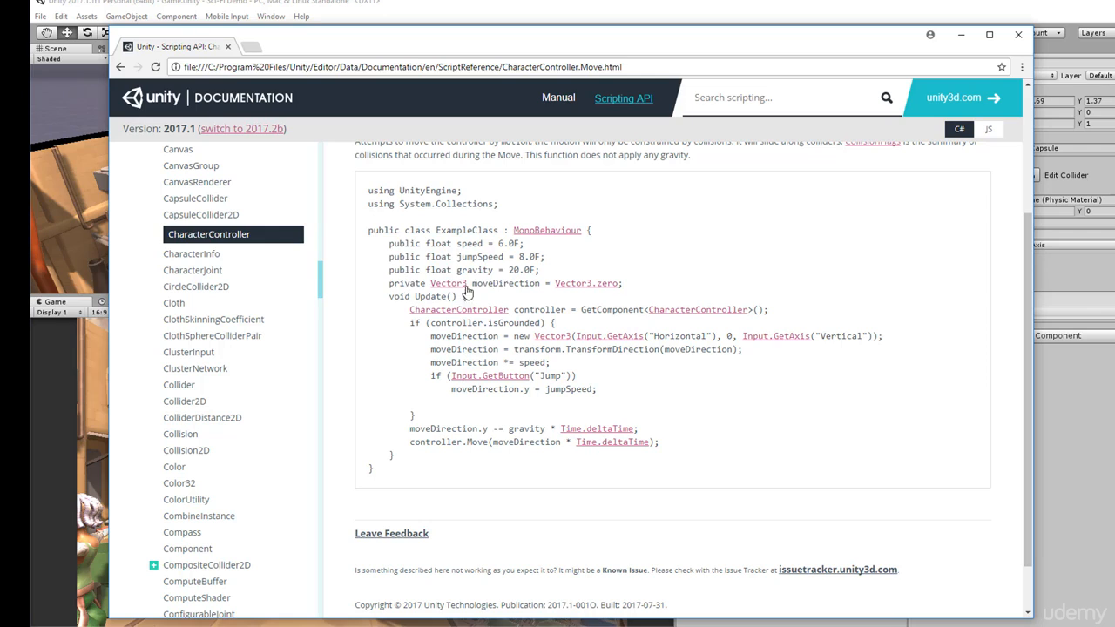
double_click(505, 282)
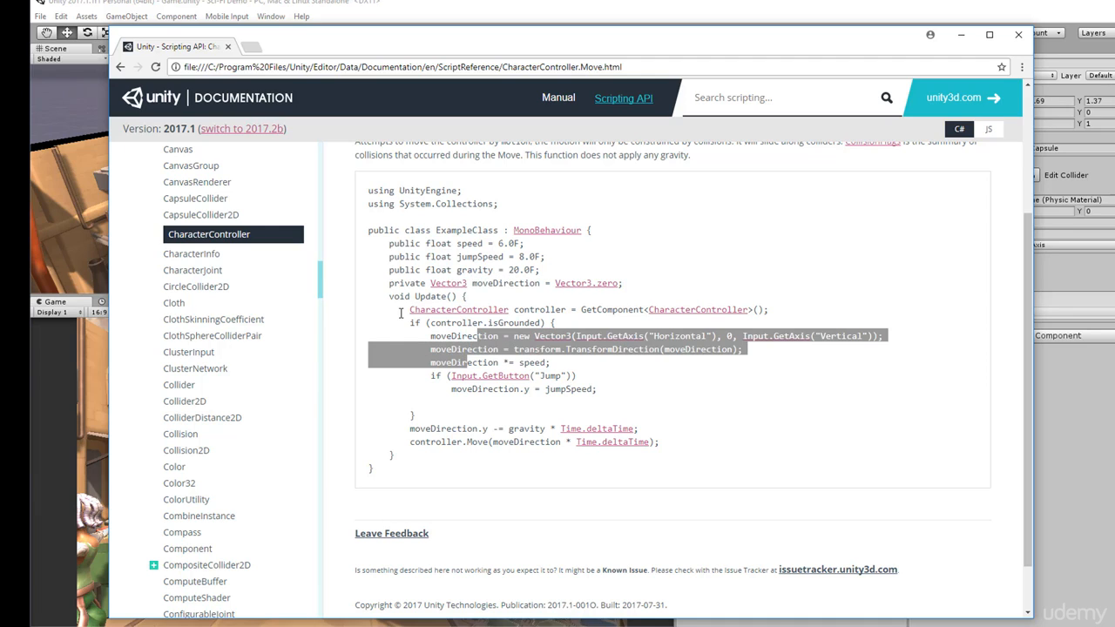
click(683, 317)
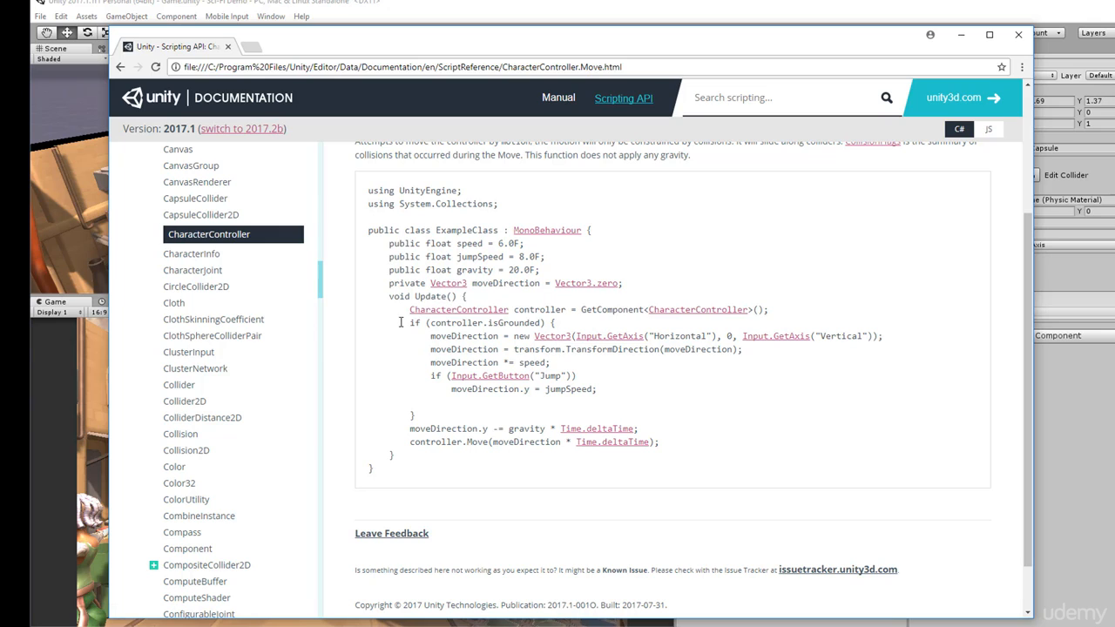
double_click(474, 322)
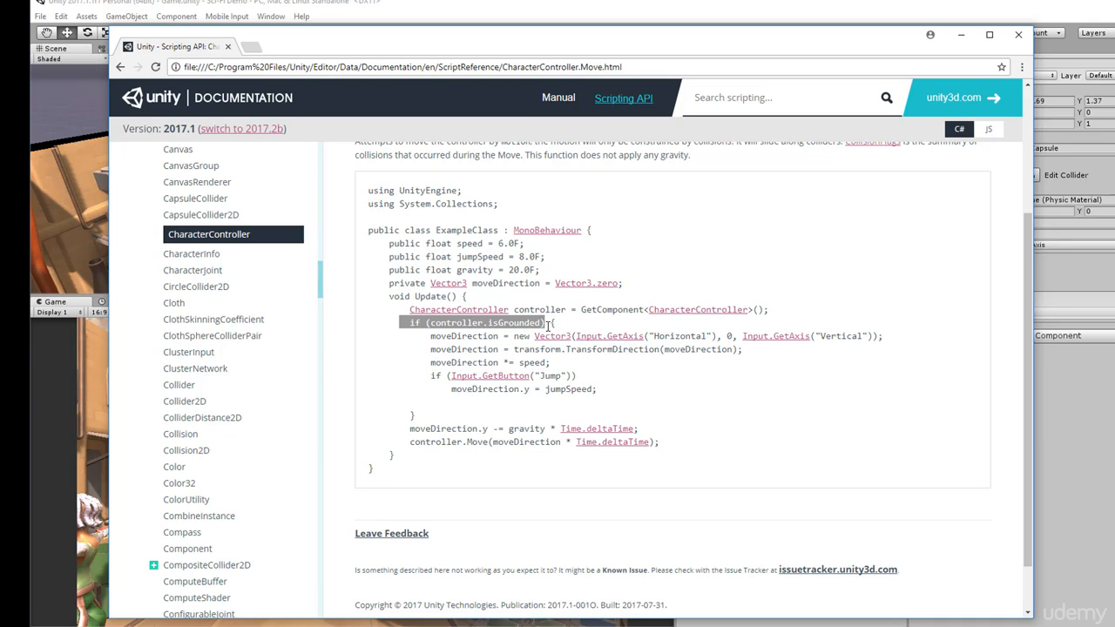
double_click(464, 335)
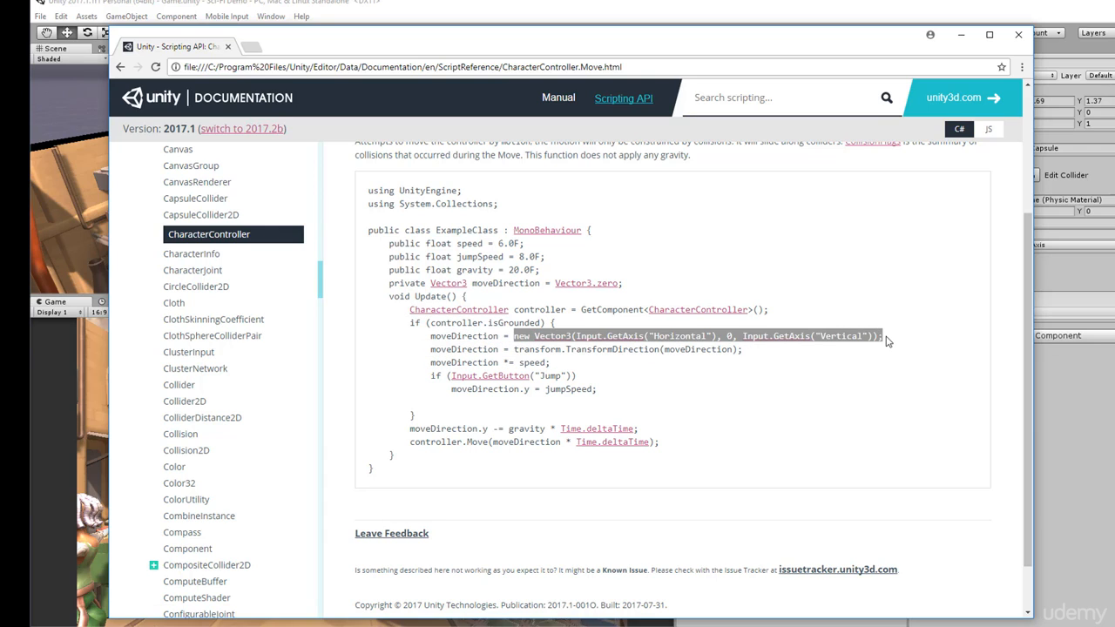
mouse_move(613, 347)
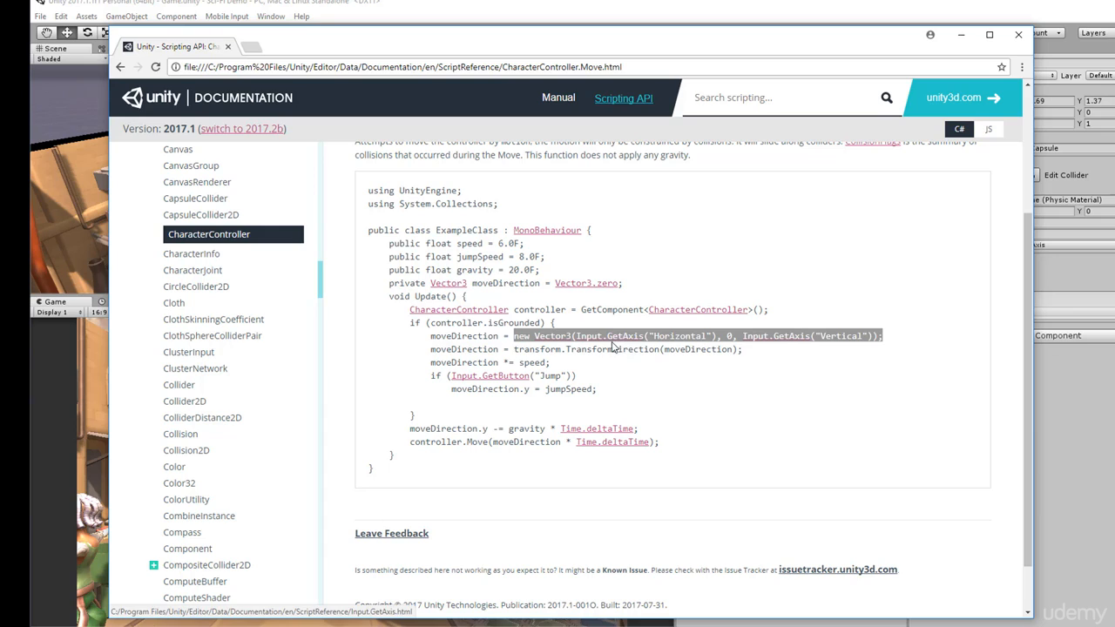
mouse_move(805, 349)
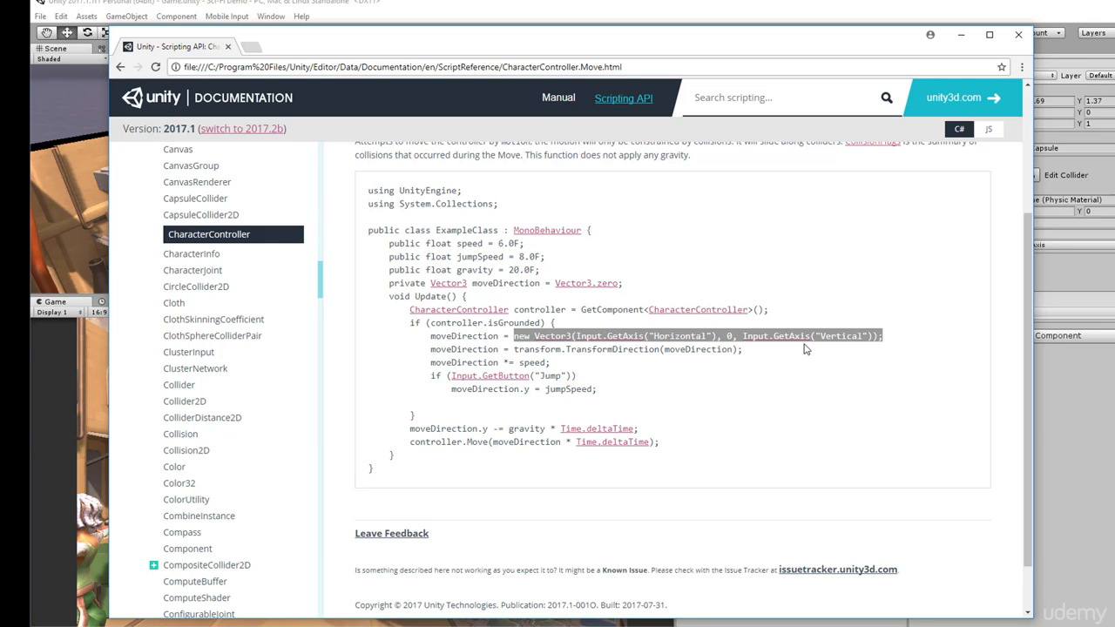
mouse_move(502, 345)
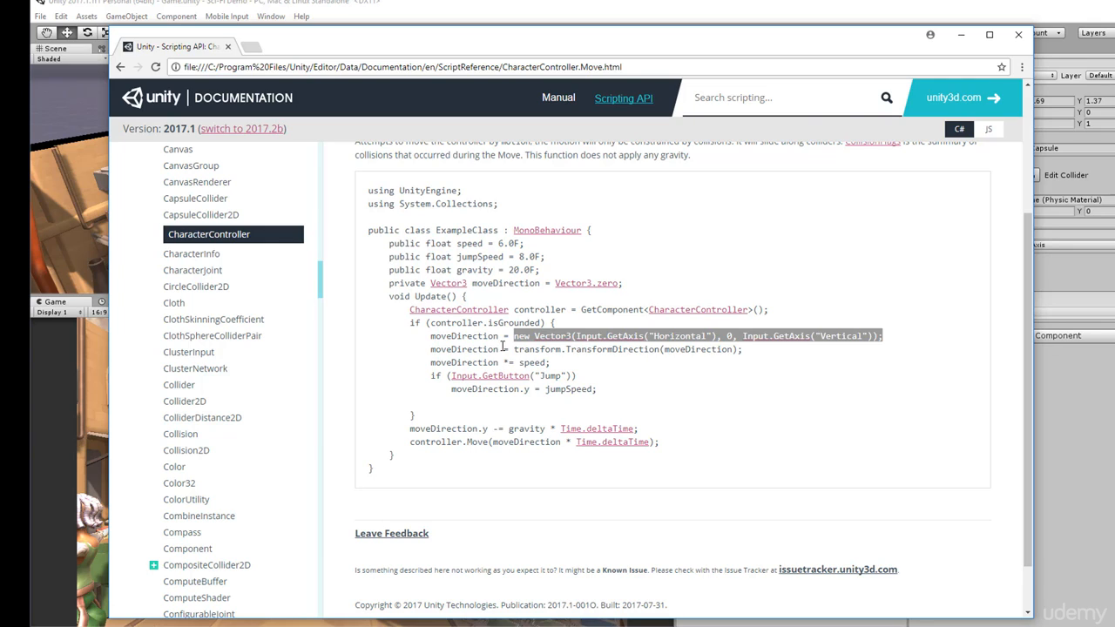
mouse_move(565, 338)
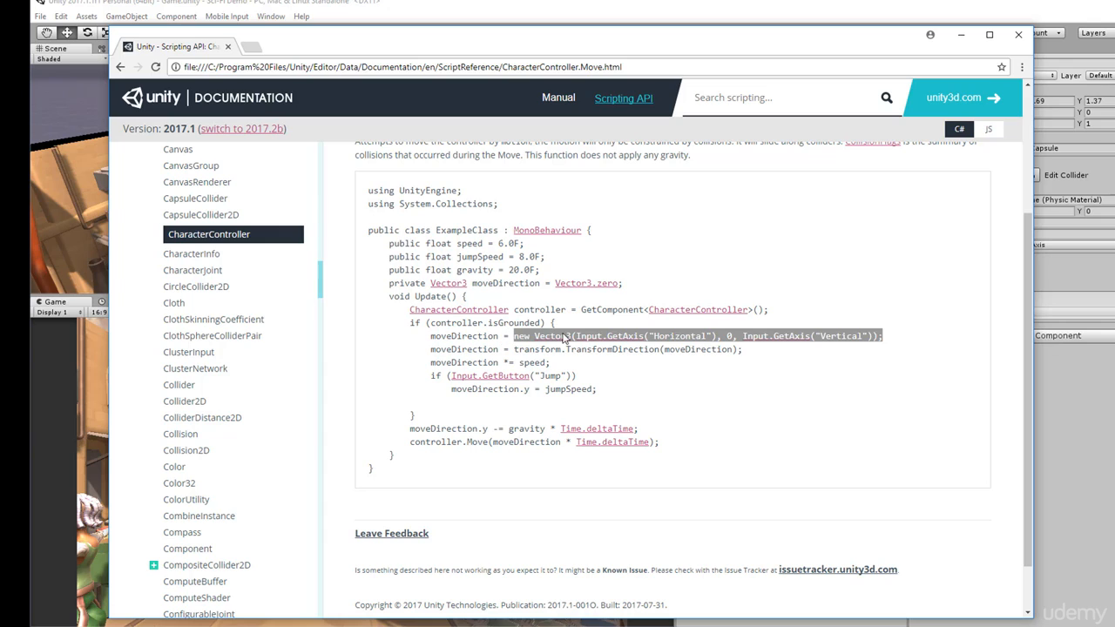
double_click(463, 349)
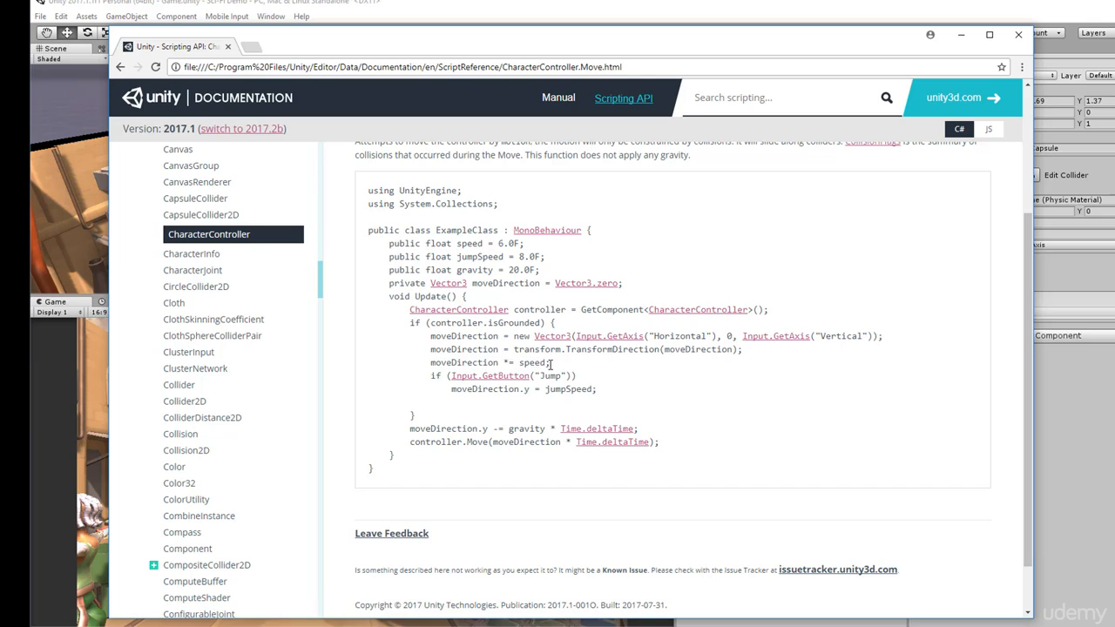
double_click(487, 362)
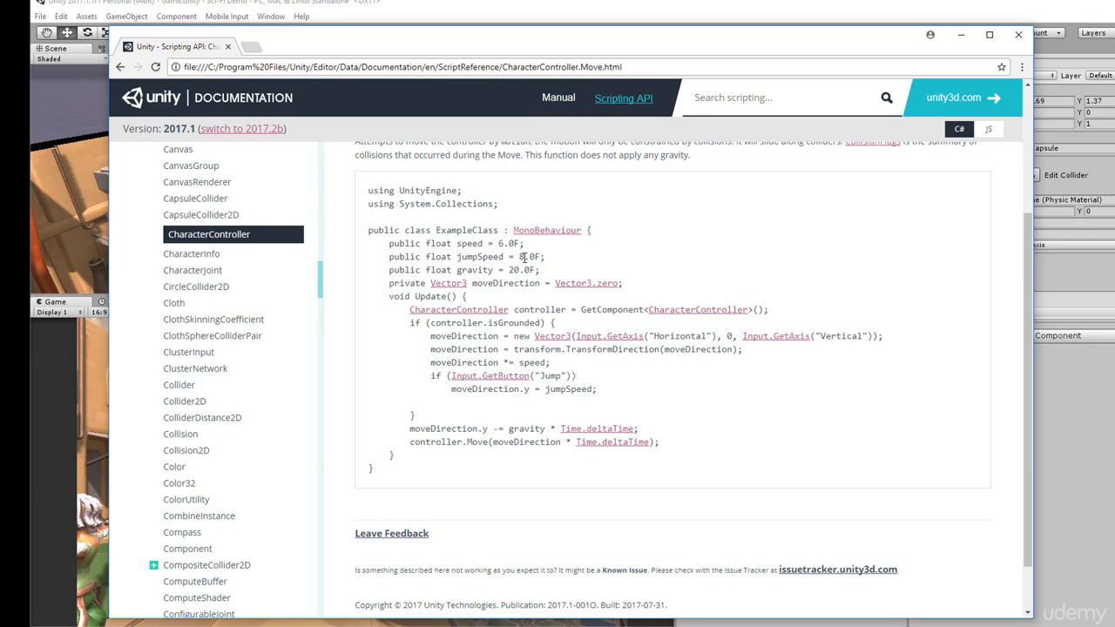
double_click(484, 388)
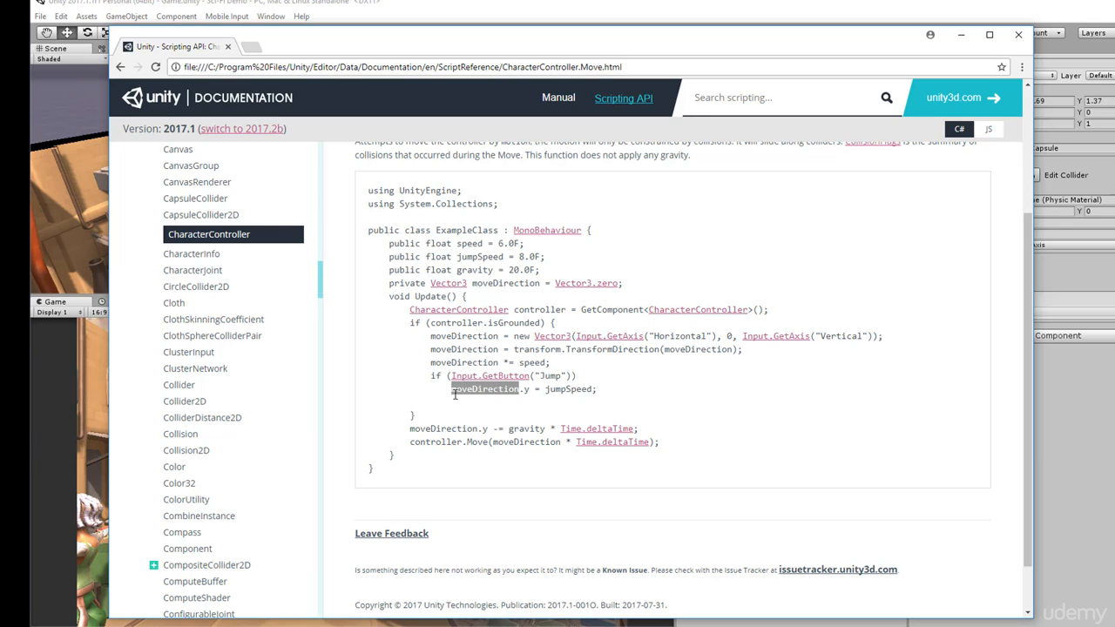
mouse_move(415, 432)
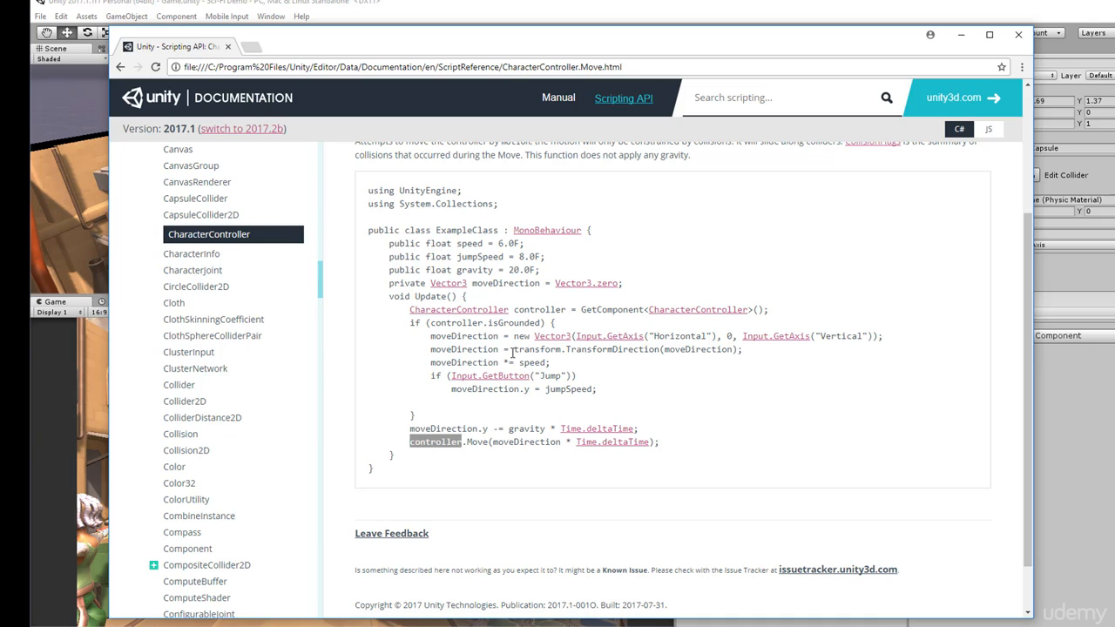
double_click(478, 443)
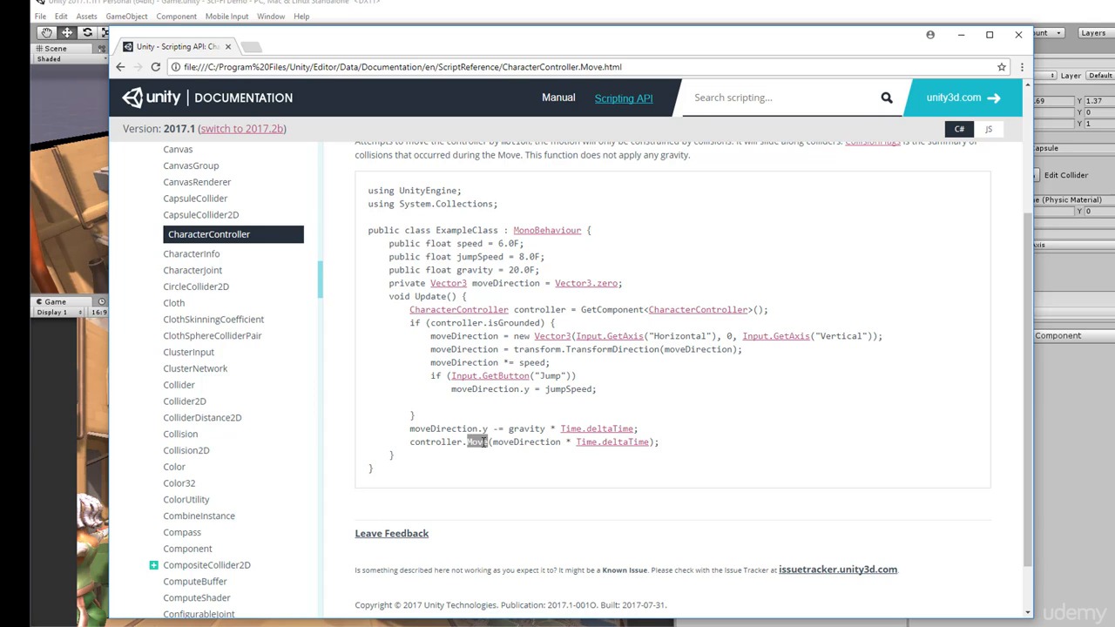
double_click(526, 442)
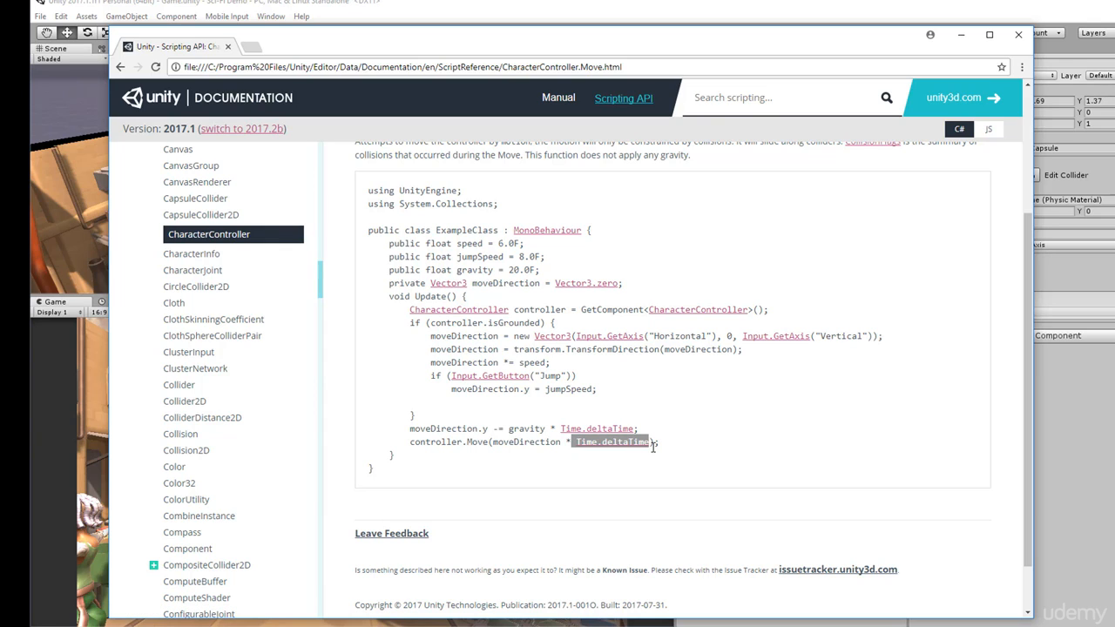
mouse_move(660, 457)
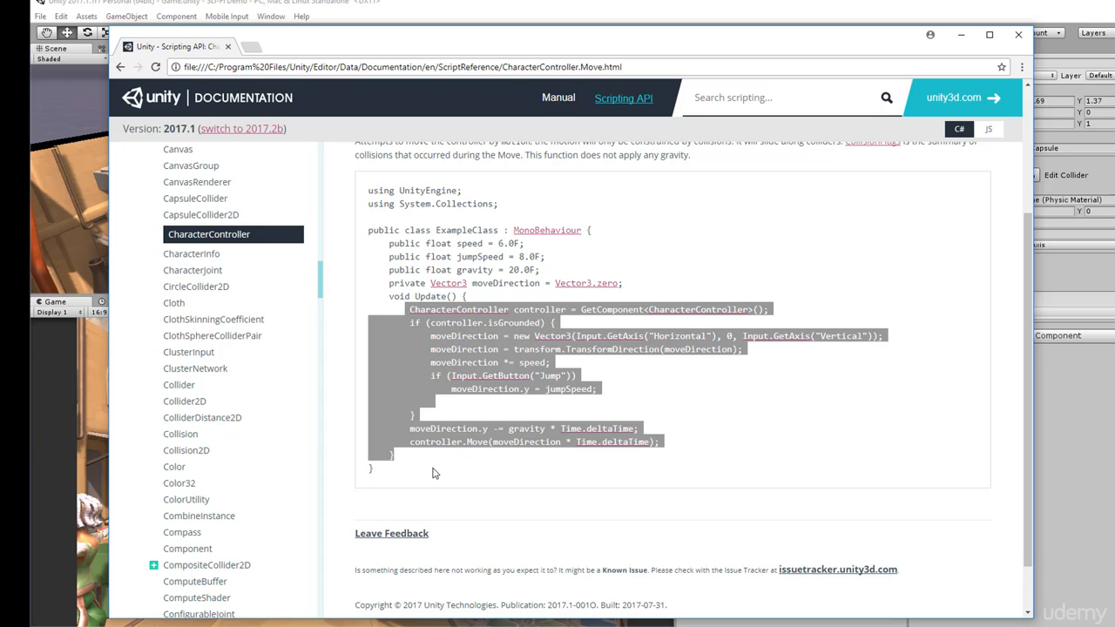
mouse_move(272, 366)
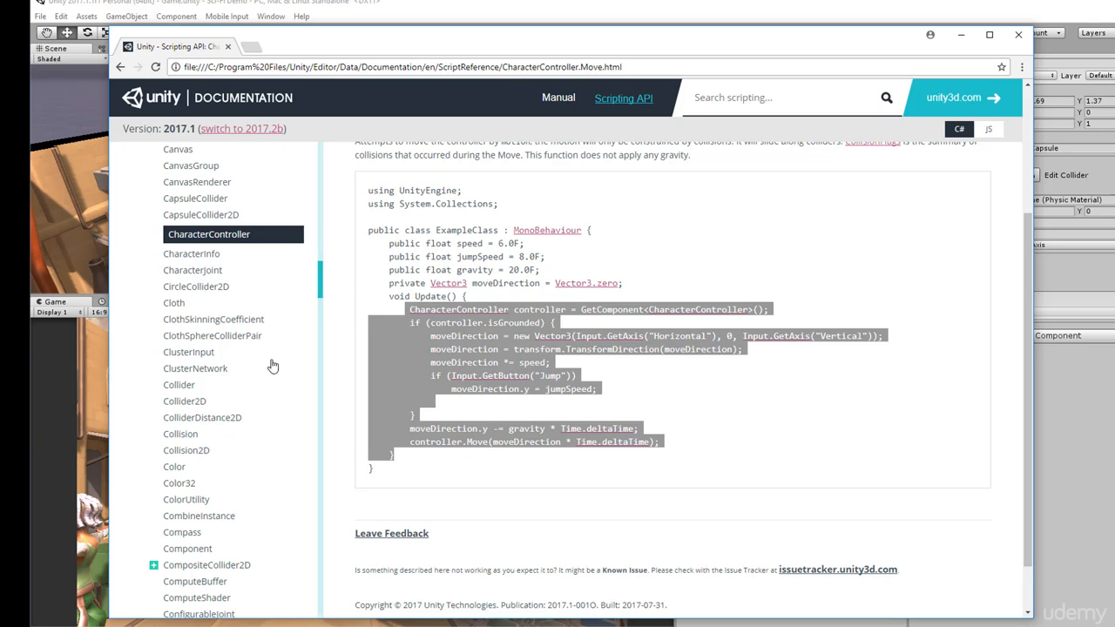